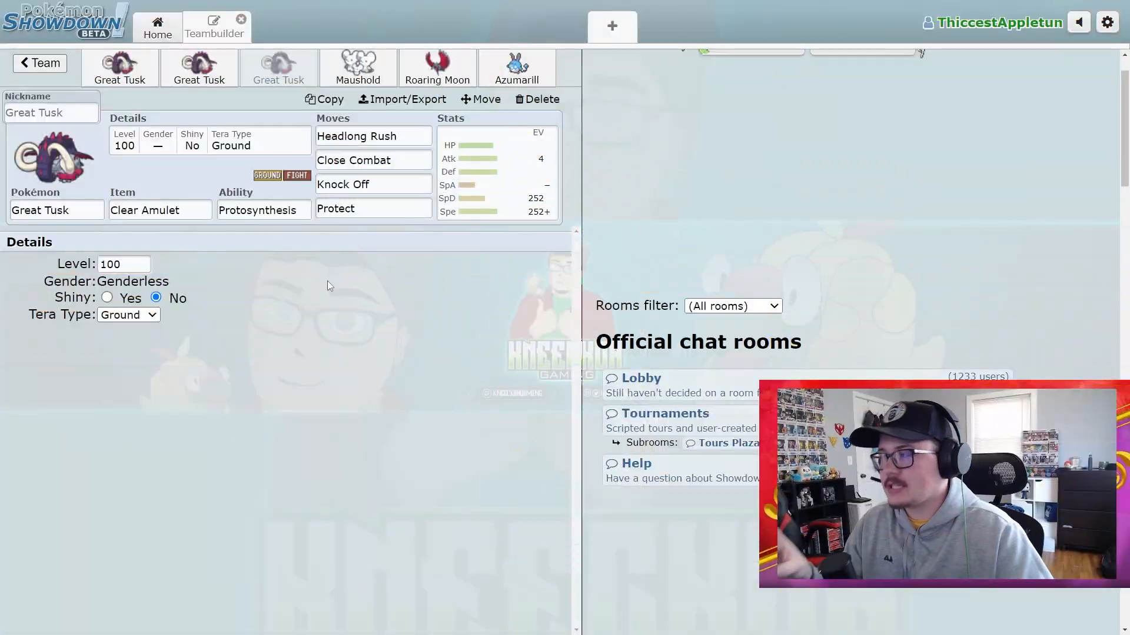
# View the Azumarill set, then open the first Great Tusk set, level 50 with Booster Energy.
pyautogui.click(358, 68)
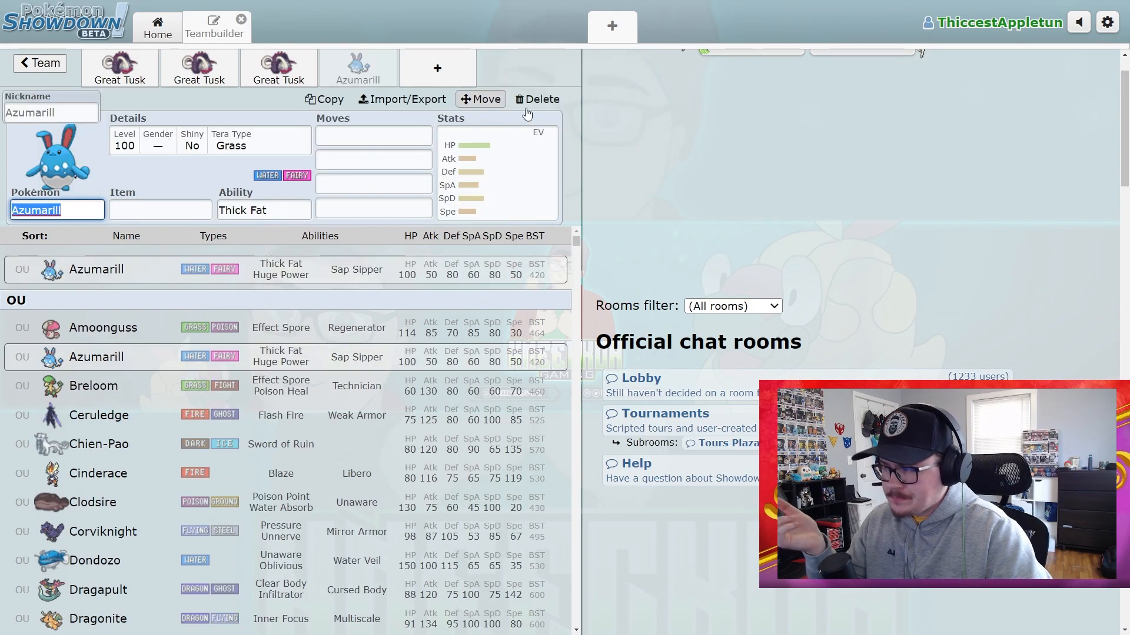
pyautogui.click(536, 99)
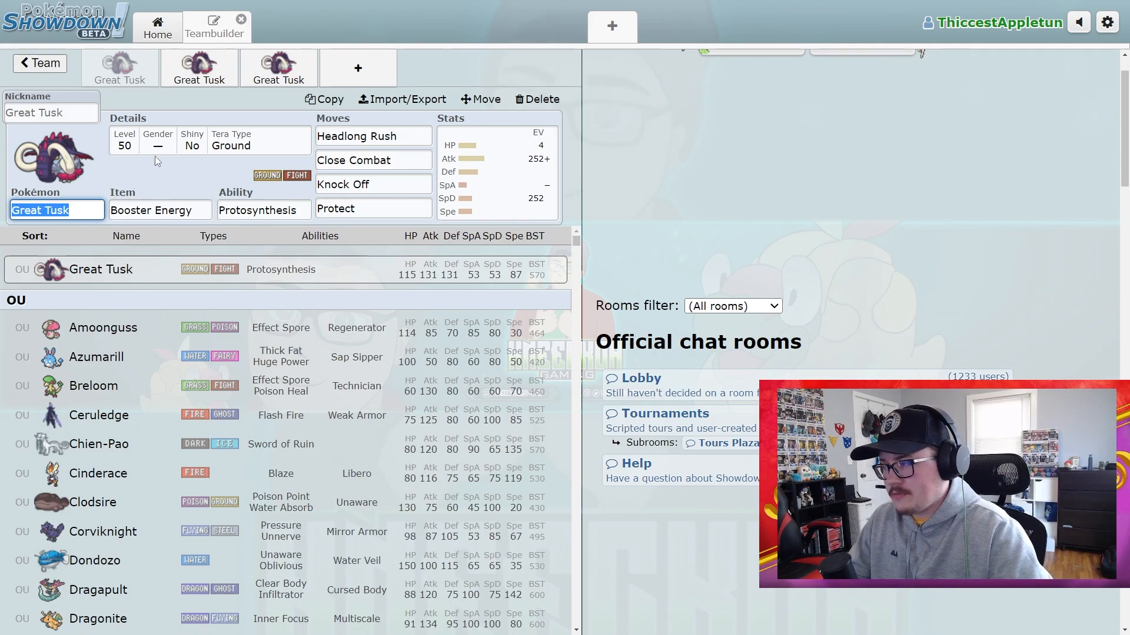
# Review Headlong Rush and Close Combat and retype Knock Off as the third move.
pyautogui.click(373, 135)
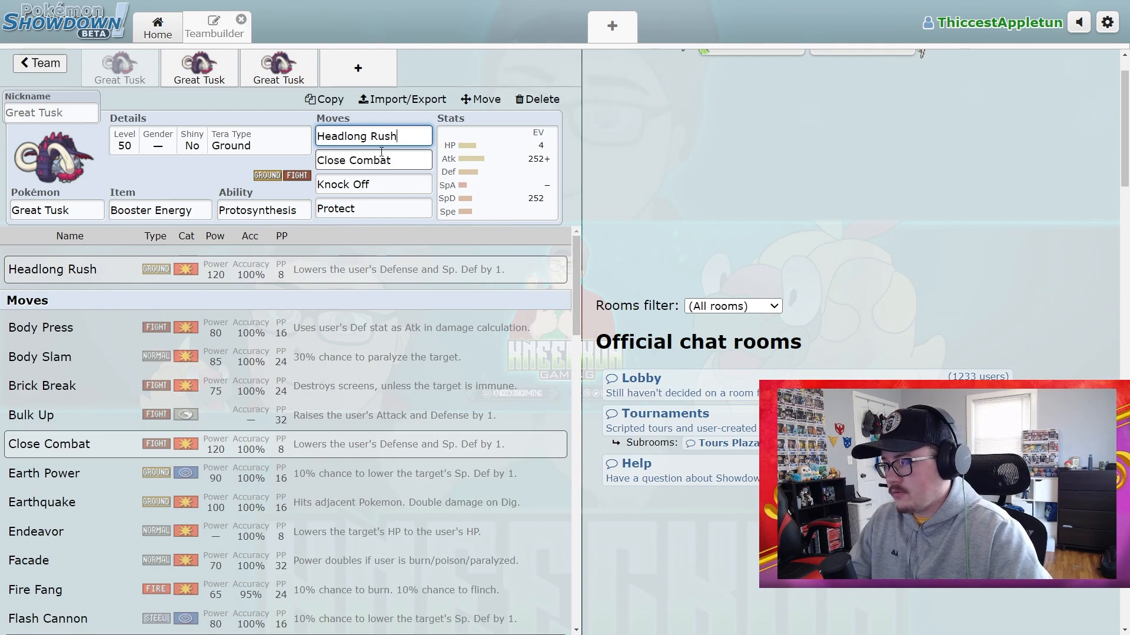
pyautogui.click(373, 160)
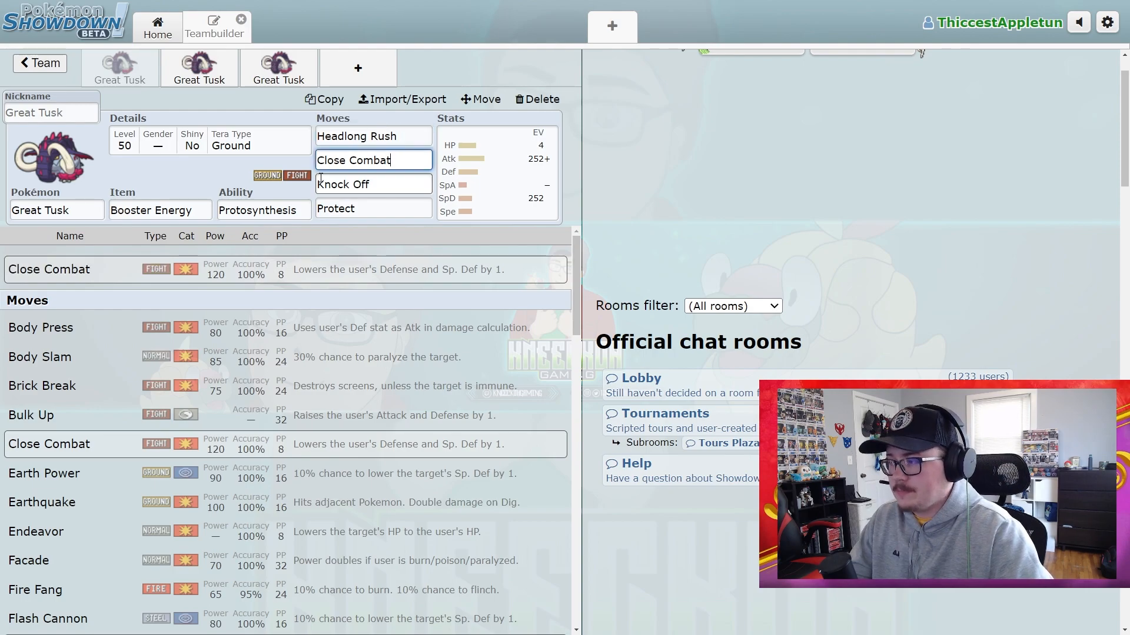
pyautogui.click(373, 184)
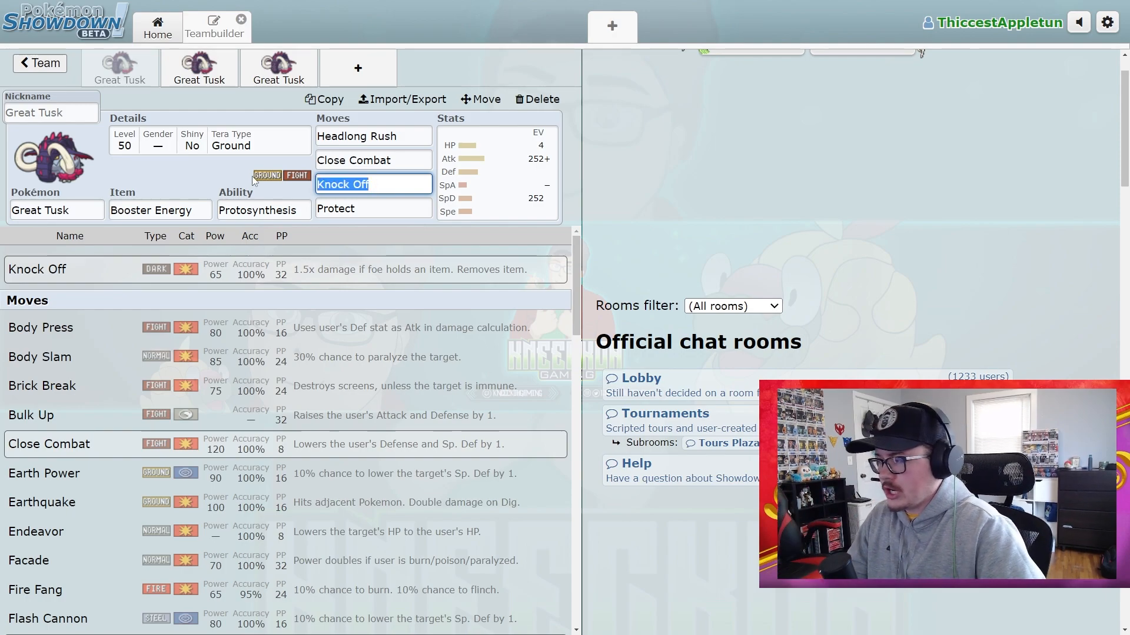
pyautogui.write('rock')
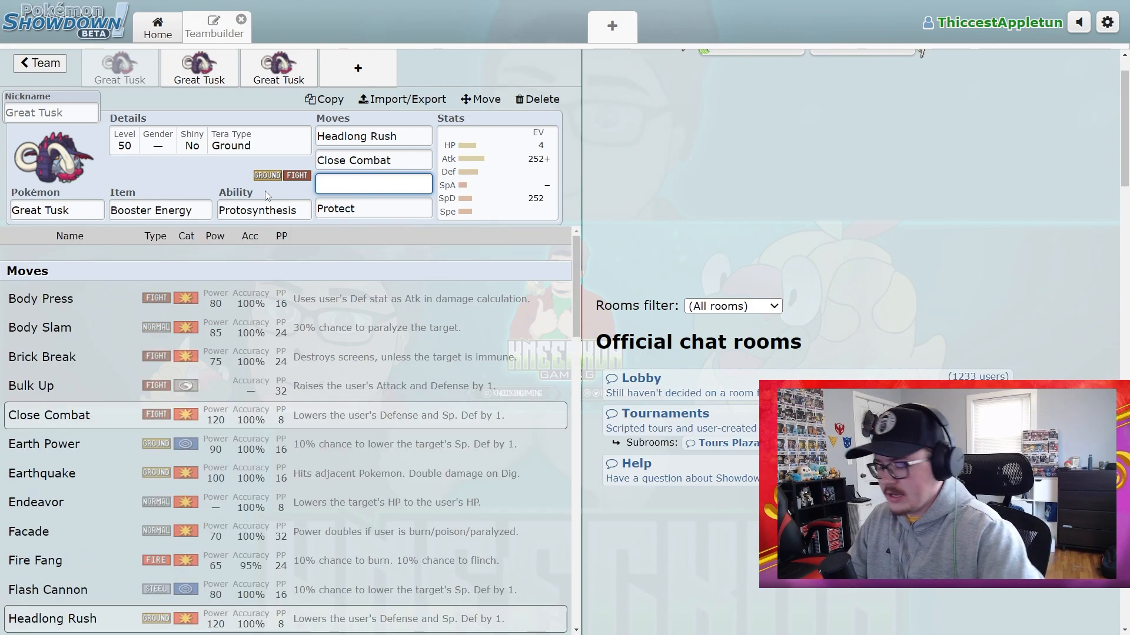
pyautogui.moveTo(227, 186)
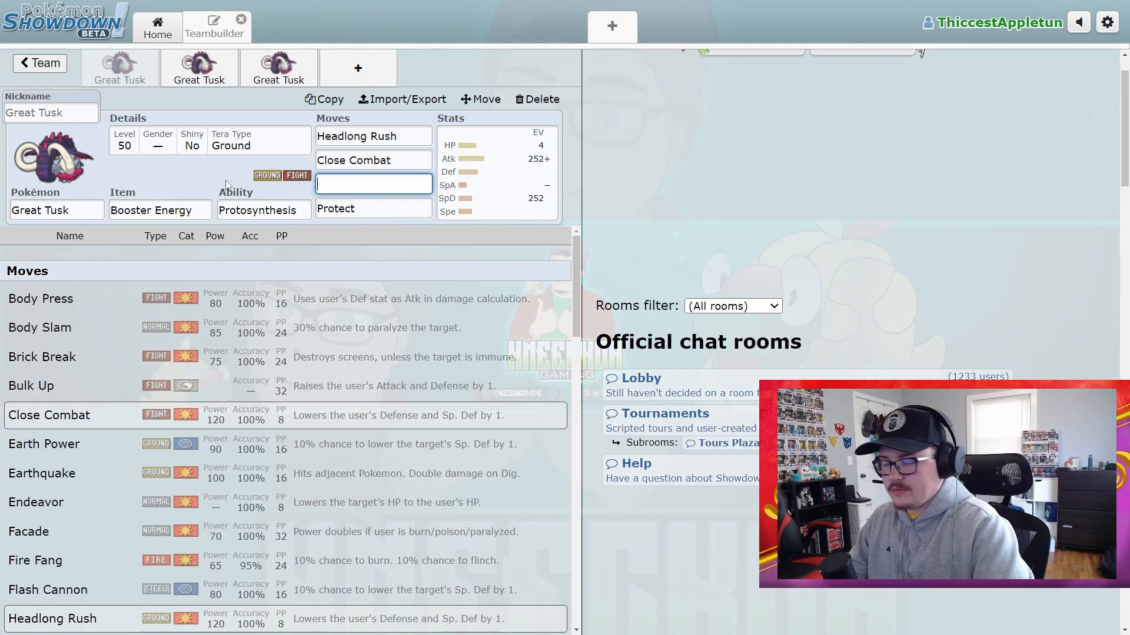
pyautogui.write('knock Off')
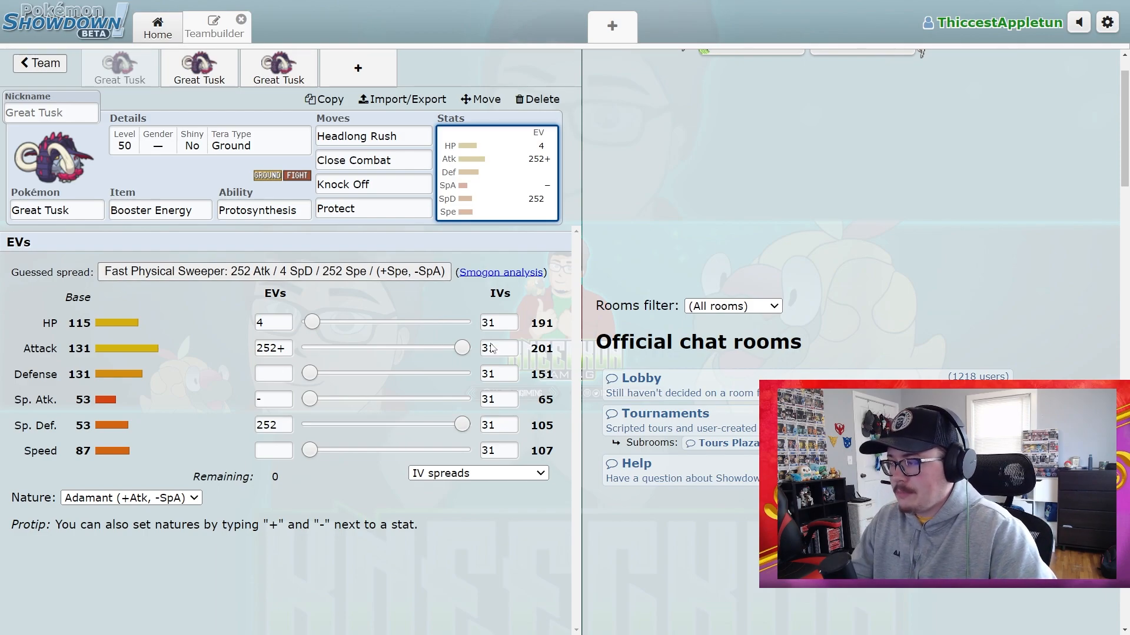
# Move the 252 Attack EVs into Speed and make the first Great Tusk Jolly.
pyautogui.click(272, 399)
pyautogui.write('252')
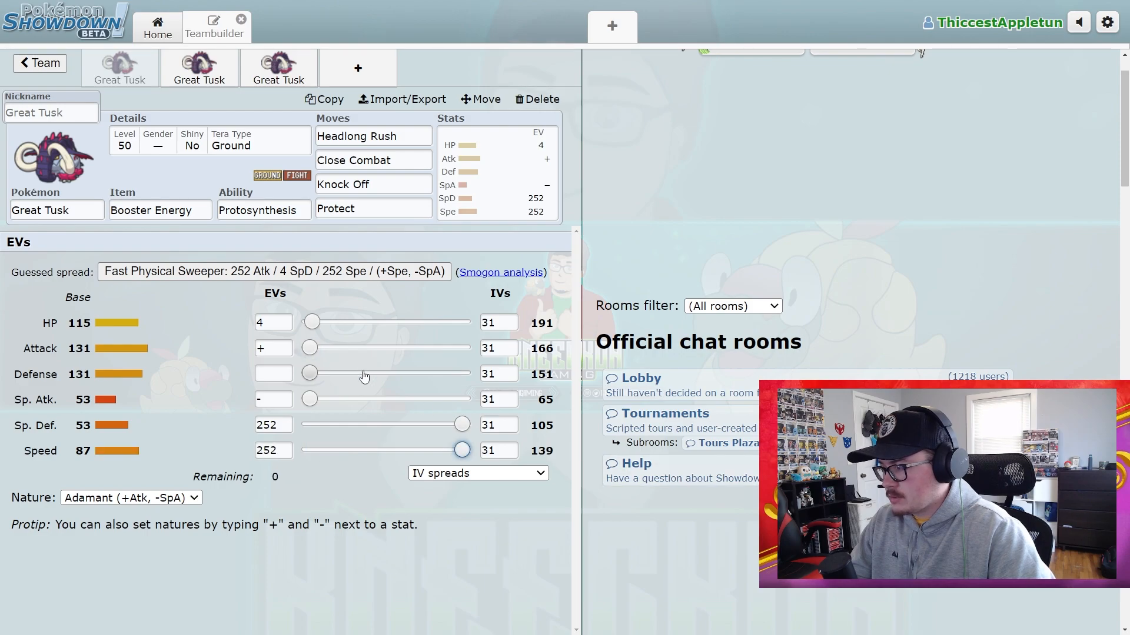
pyautogui.click(131, 498)
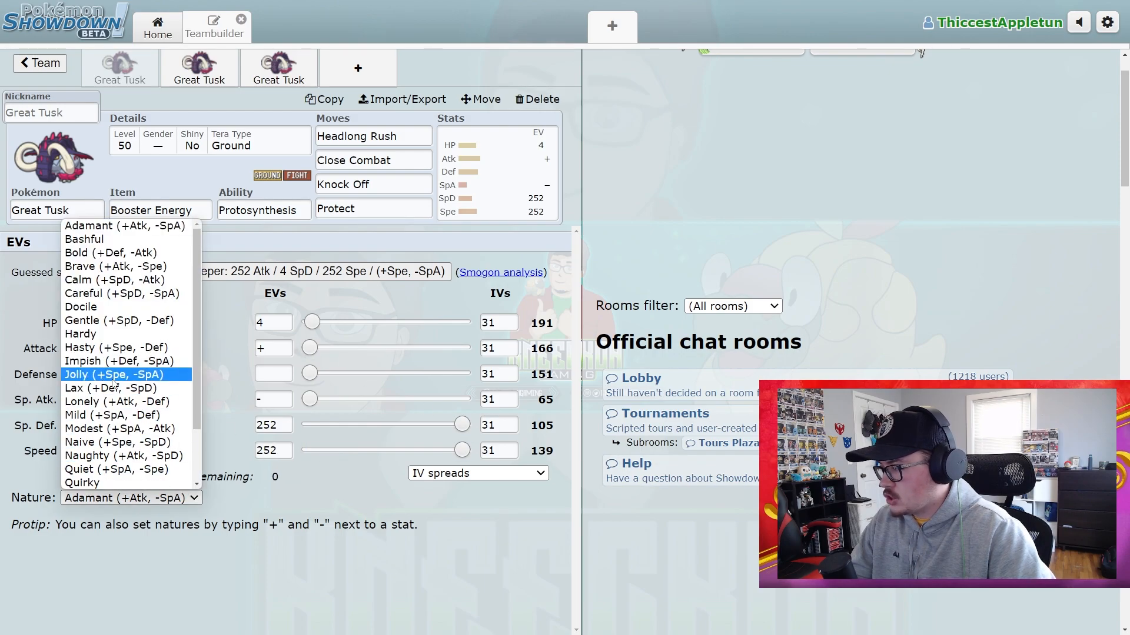
pyautogui.click(113, 374)
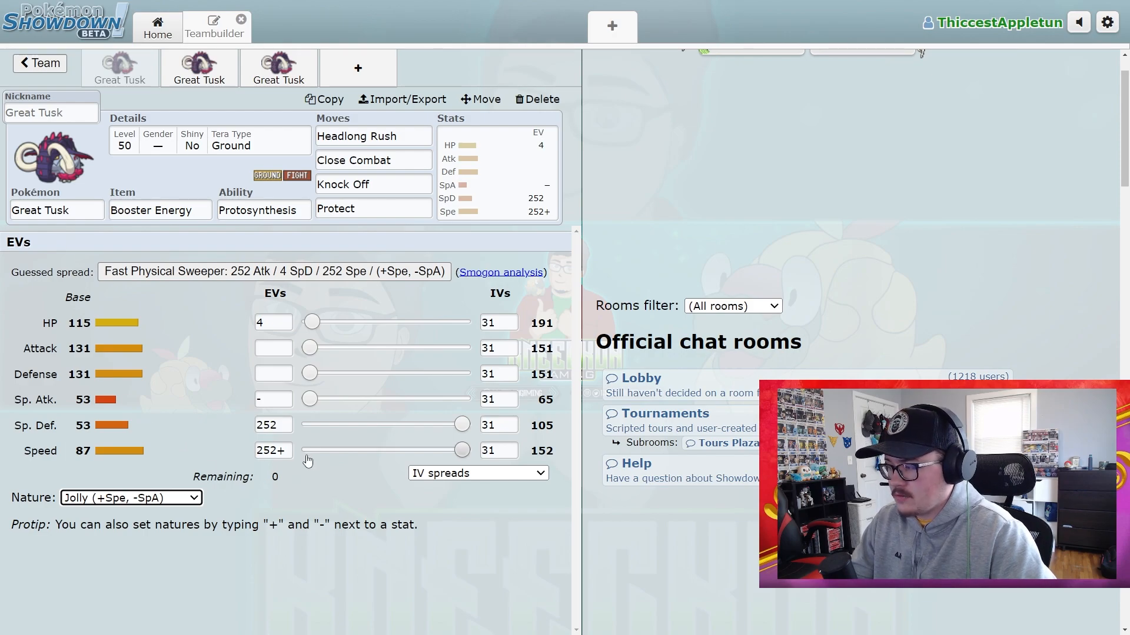
pyautogui.moveTo(390, 250)
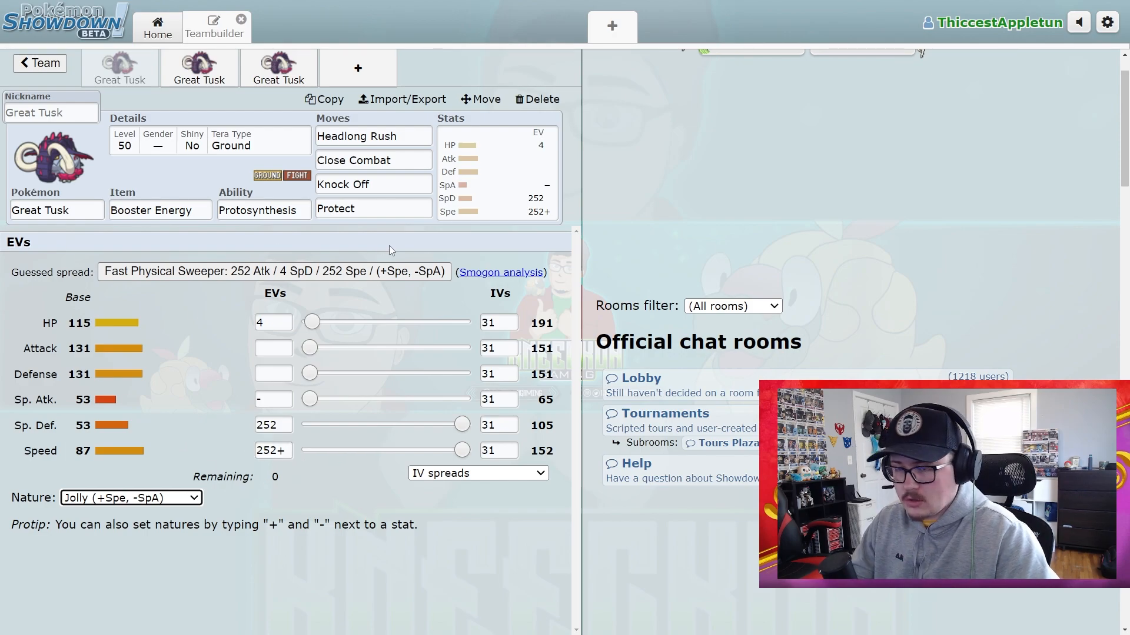
pyautogui.click(373, 135)
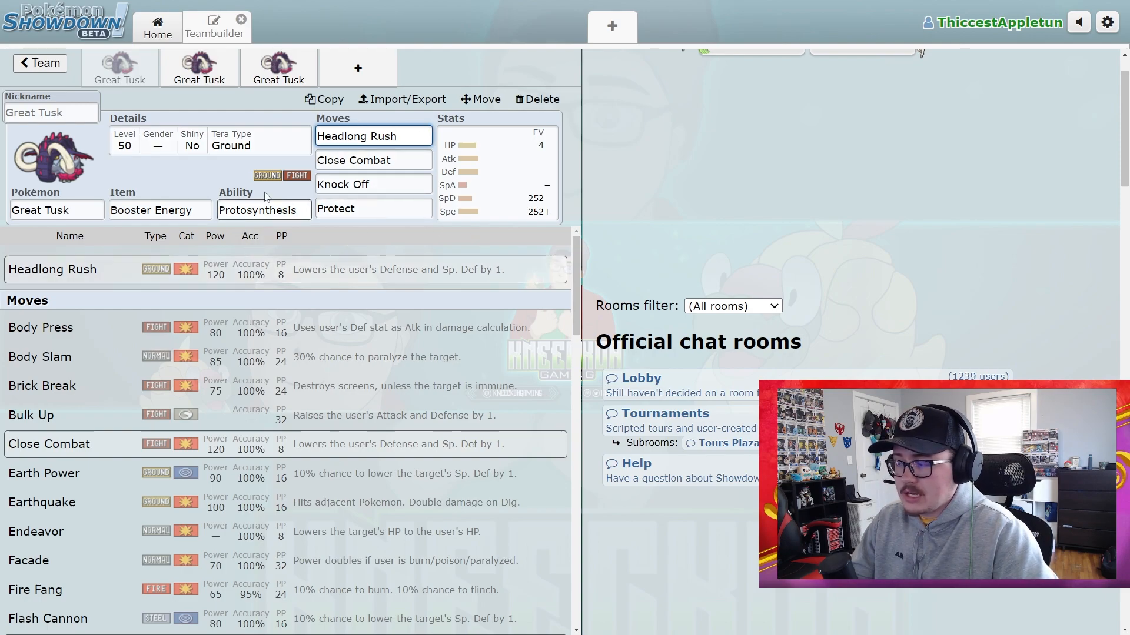
# Check the first Great Tusk's Tera Type choices, keeping Ground.
pyautogui.click(373, 184)
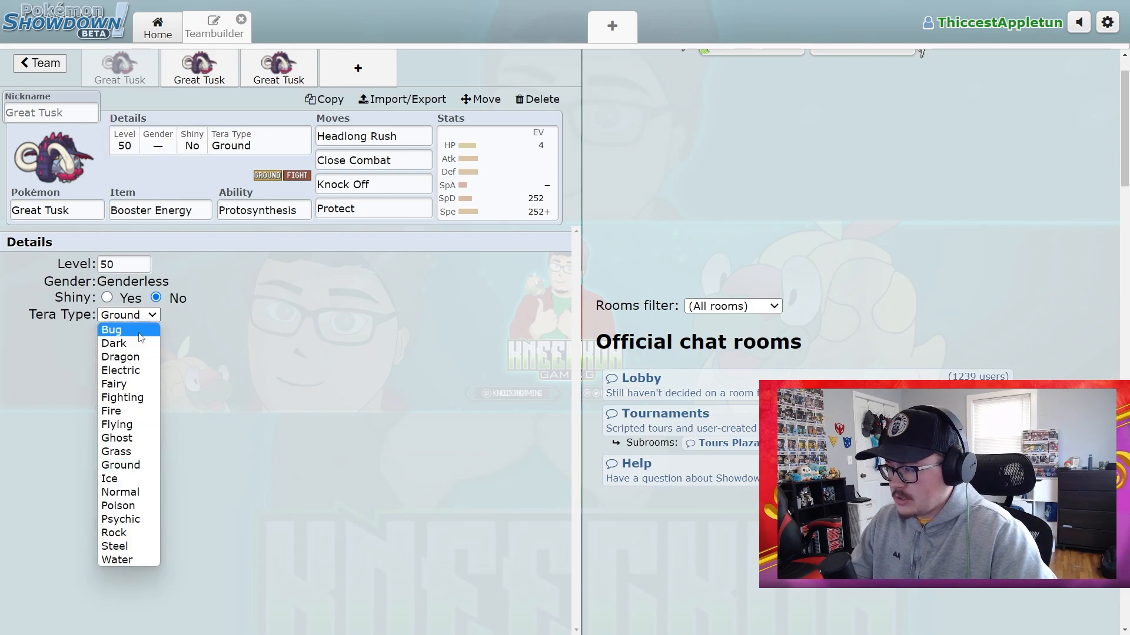
pyautogui.moveTo(114, 384)
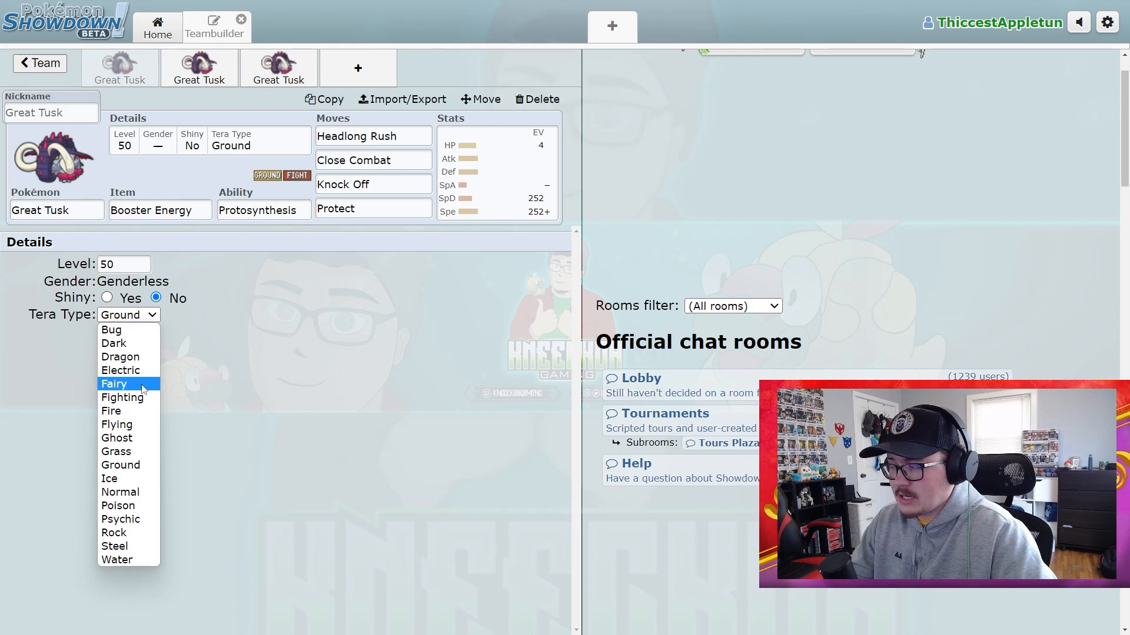
pyautogui.moveTo(117, 438)
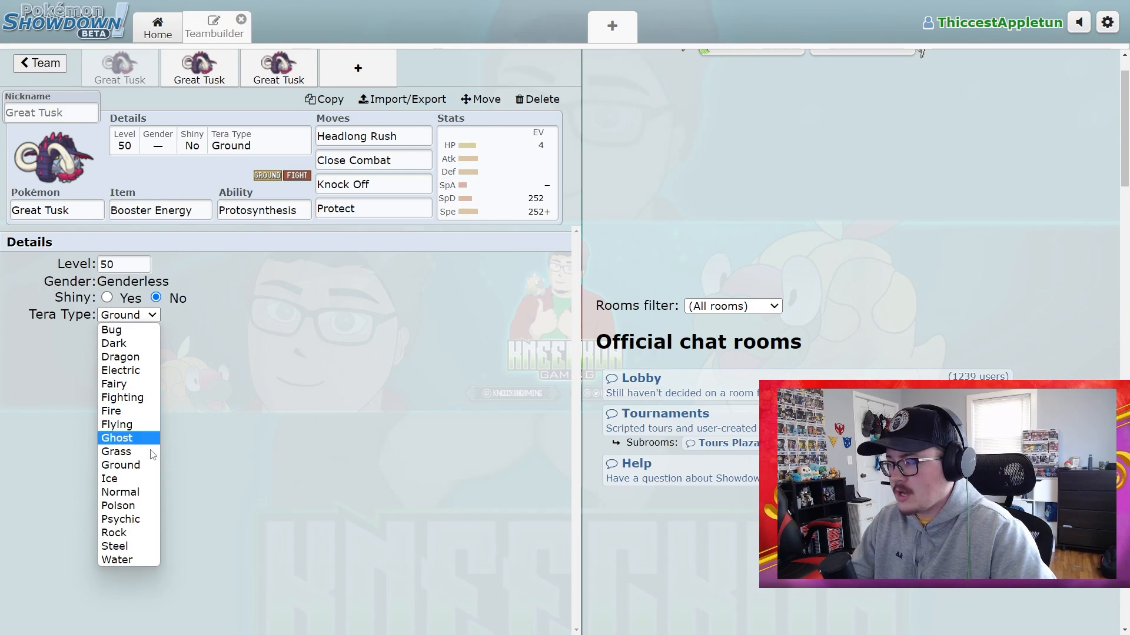
pyautogui.moveTo(128, 465)
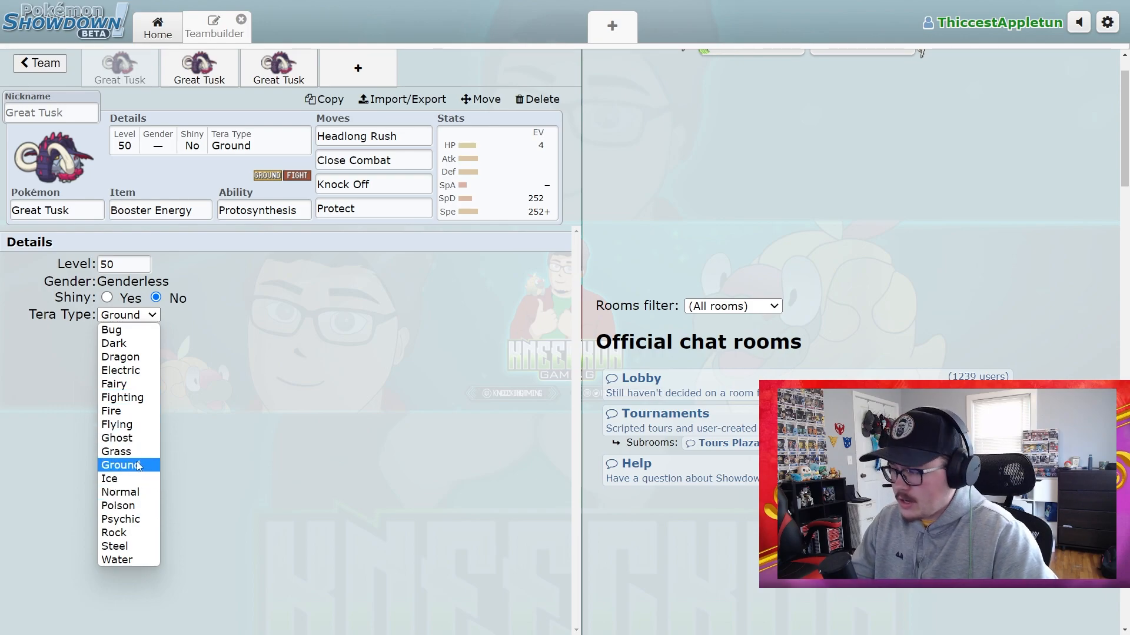
pyautogui.moveTo(123, 342)
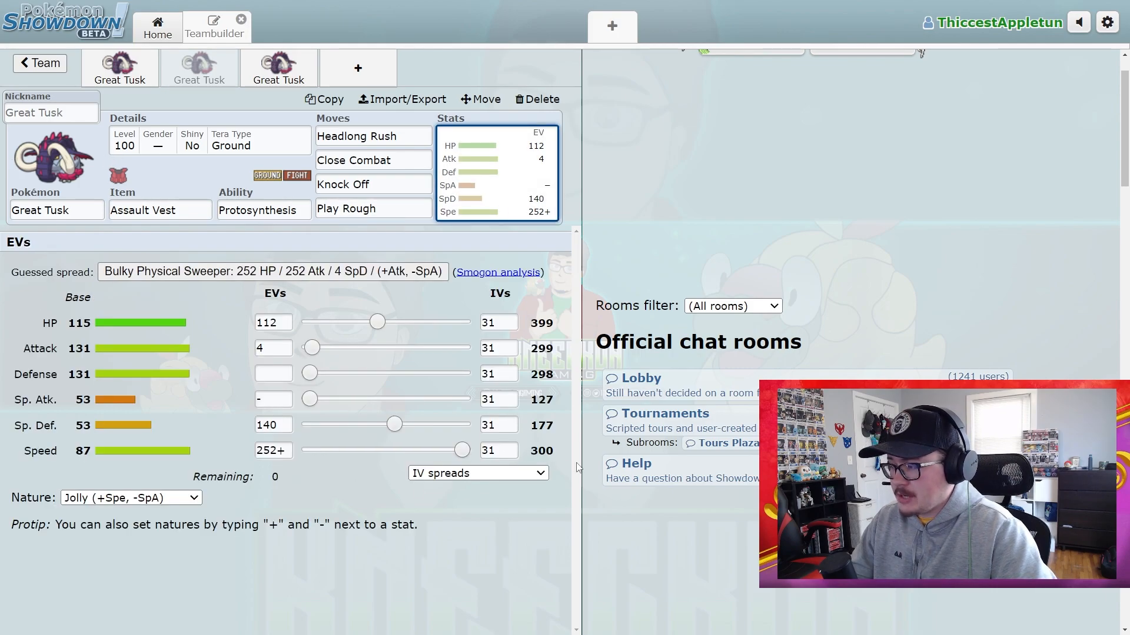
# Review the second Great Tusk's Speed EVs, Assault Vest, Close Combat and Play Rough.
pyautogui.click(272, 450)
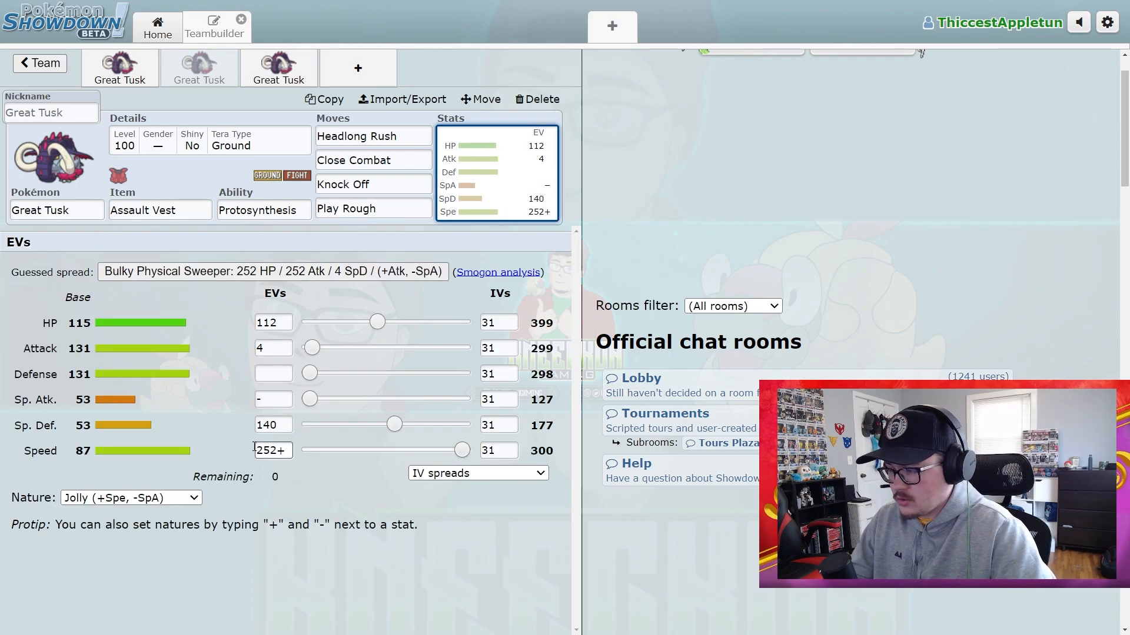
pyautogui.click(160, 209)
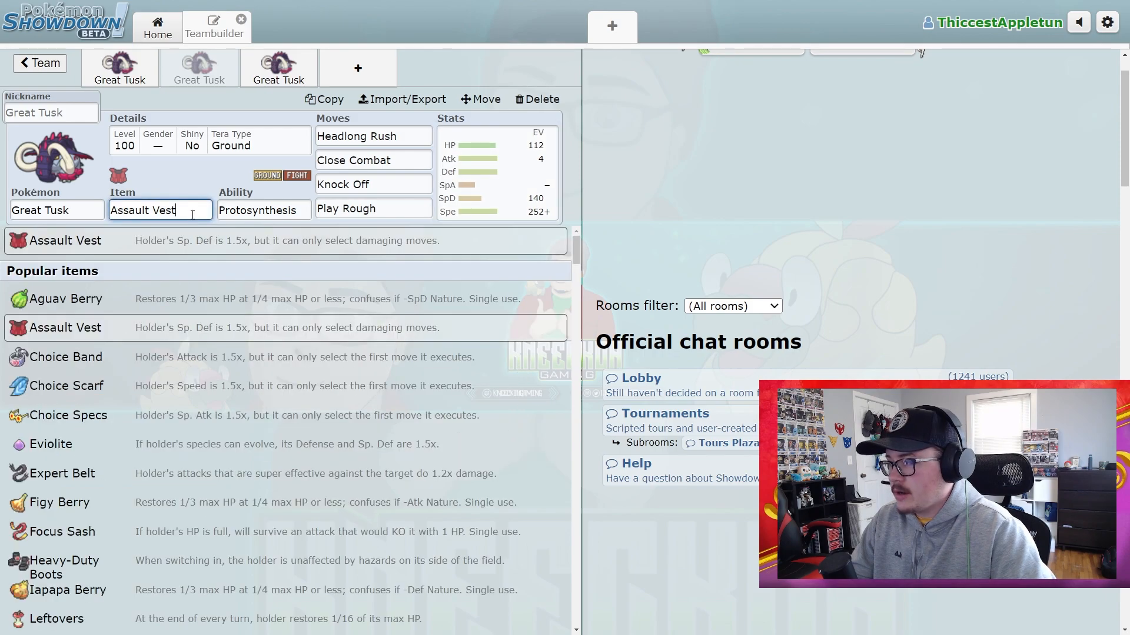
pyautogui.click(373, 160)
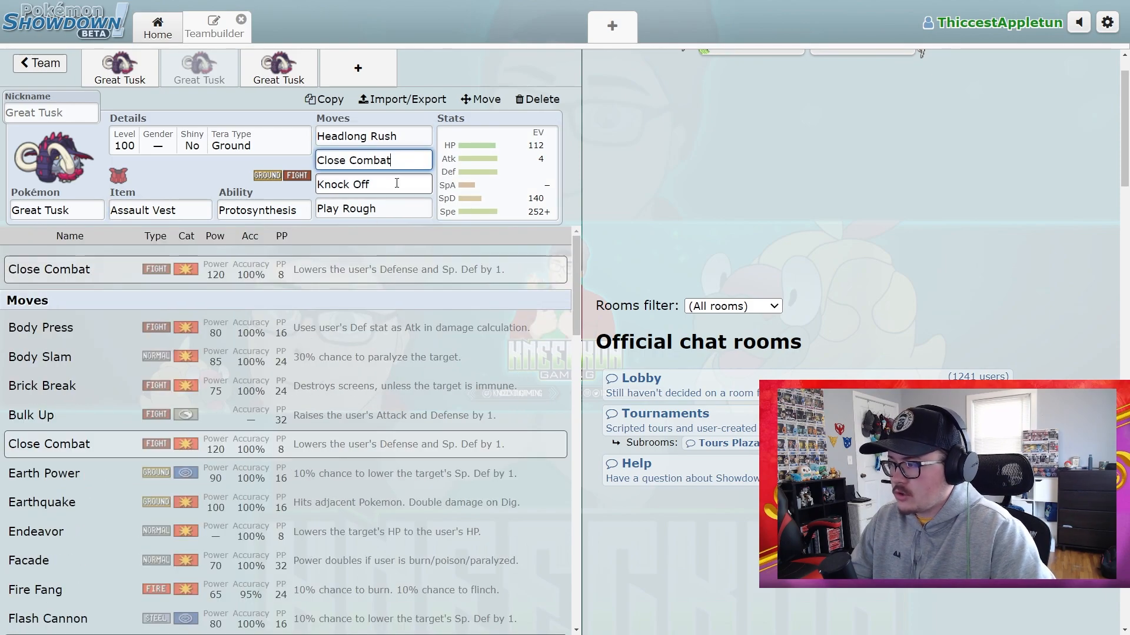
pyautogui.click(373, 209)
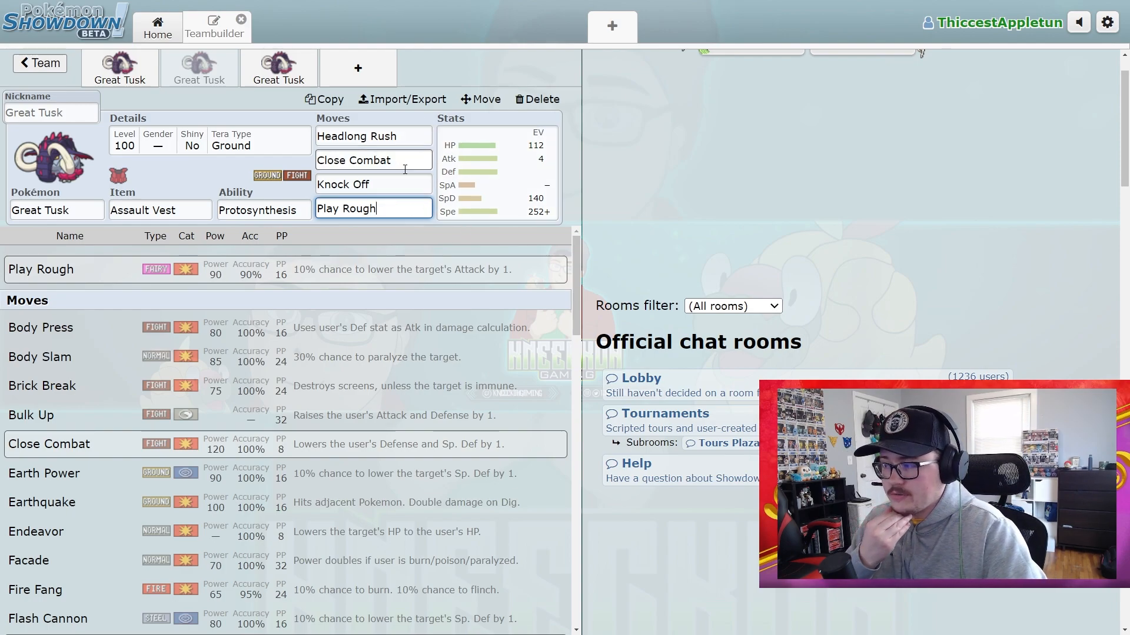
pyautogui.click(495, 173)
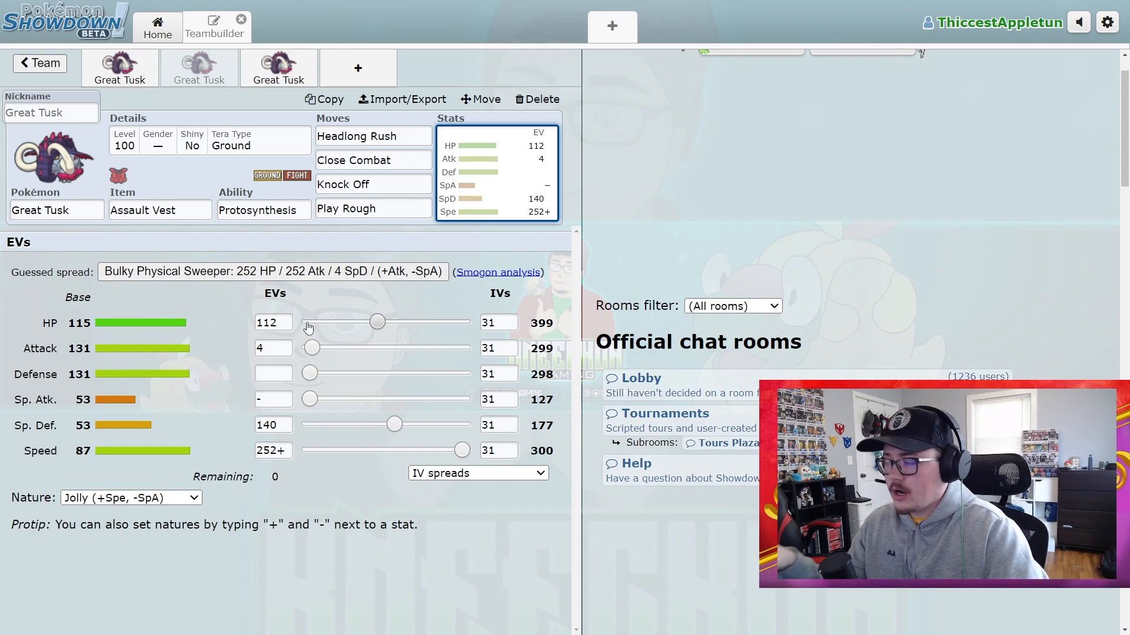
pyautogui.moveTo(370, 318)
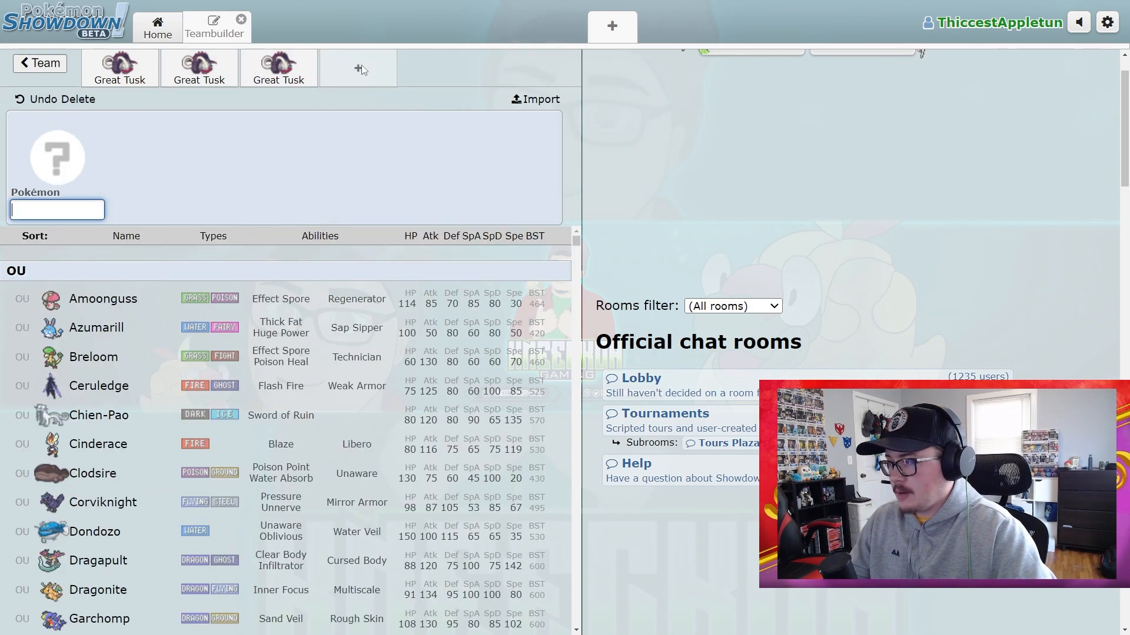
# Add Roaring Moon as the fourth member holding Booster Energy and start its Tailwind move.
pyautogui.write('roaring')
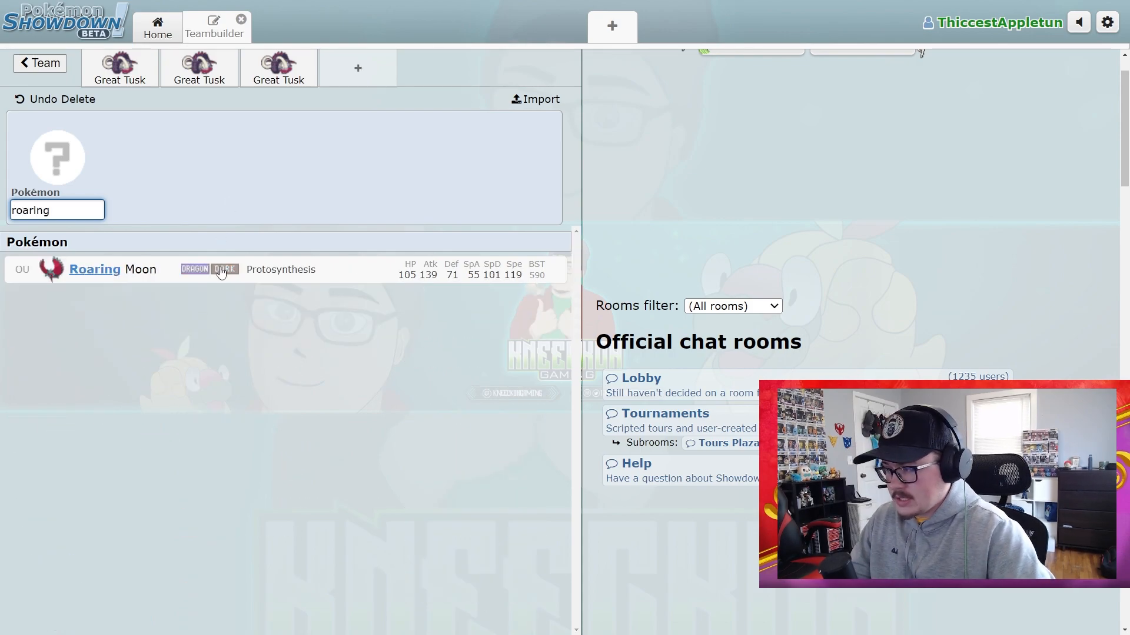
pyautogui.click(95, 268)
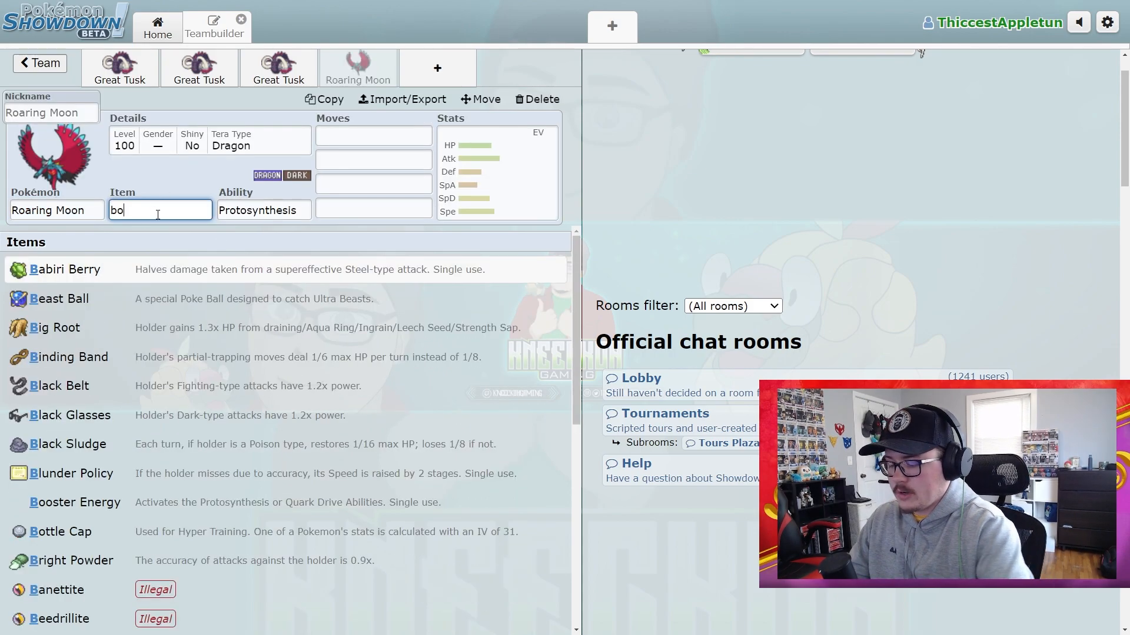
pyautogui.click(76, 503)
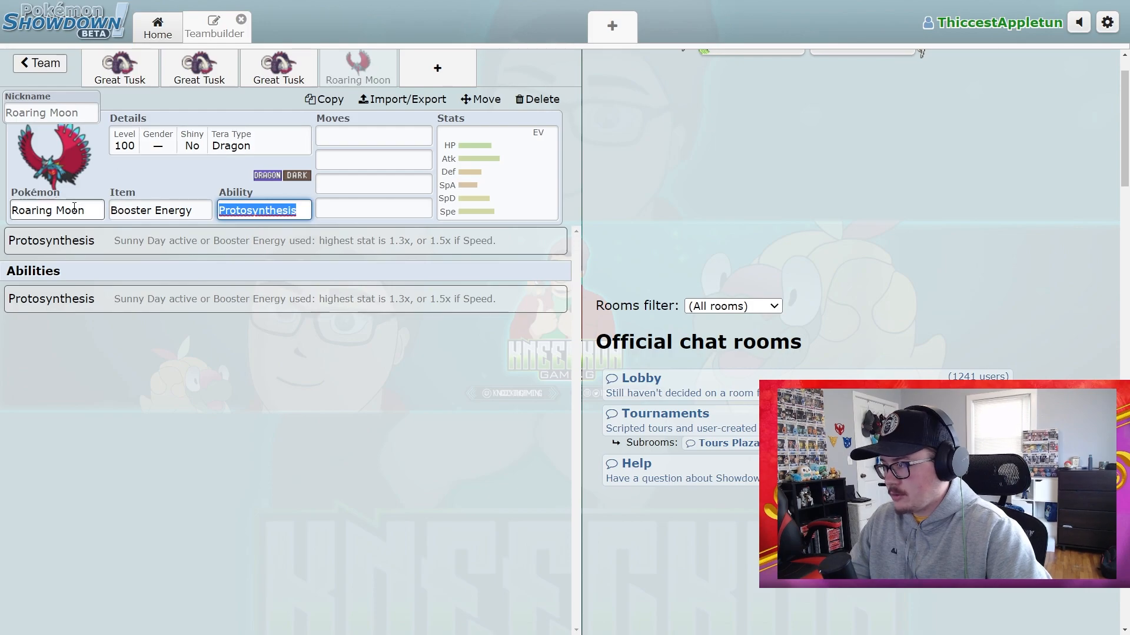
pyautogui.write('ta')
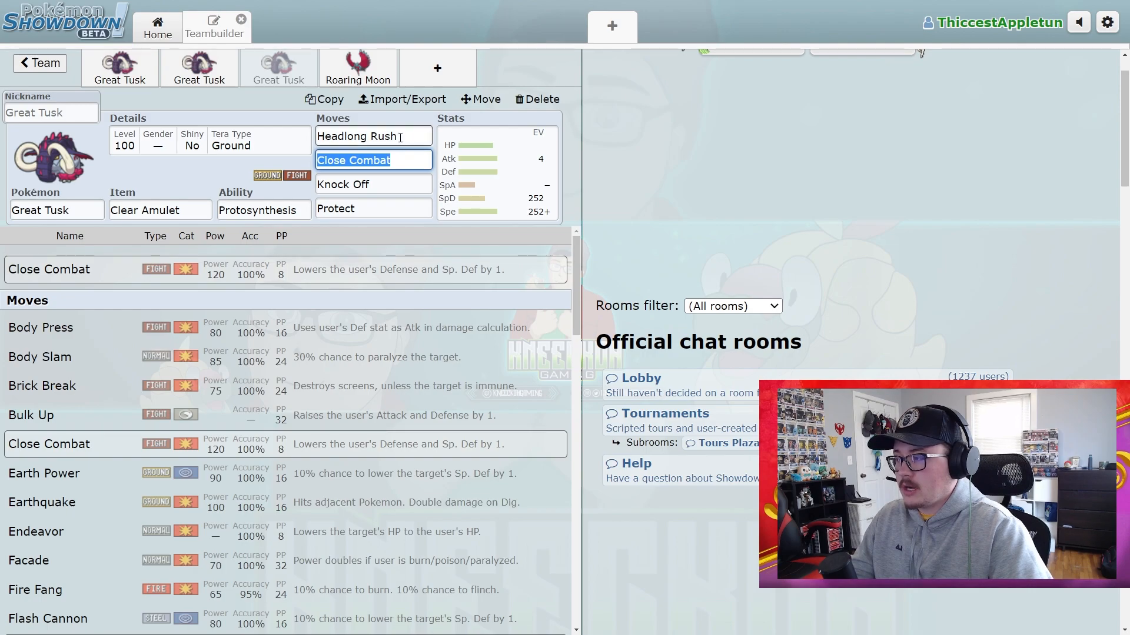
# Check the third Great Tusk's Knock Off move, then return to the Roaring Moon set.
pyautogui.click(373, 184)
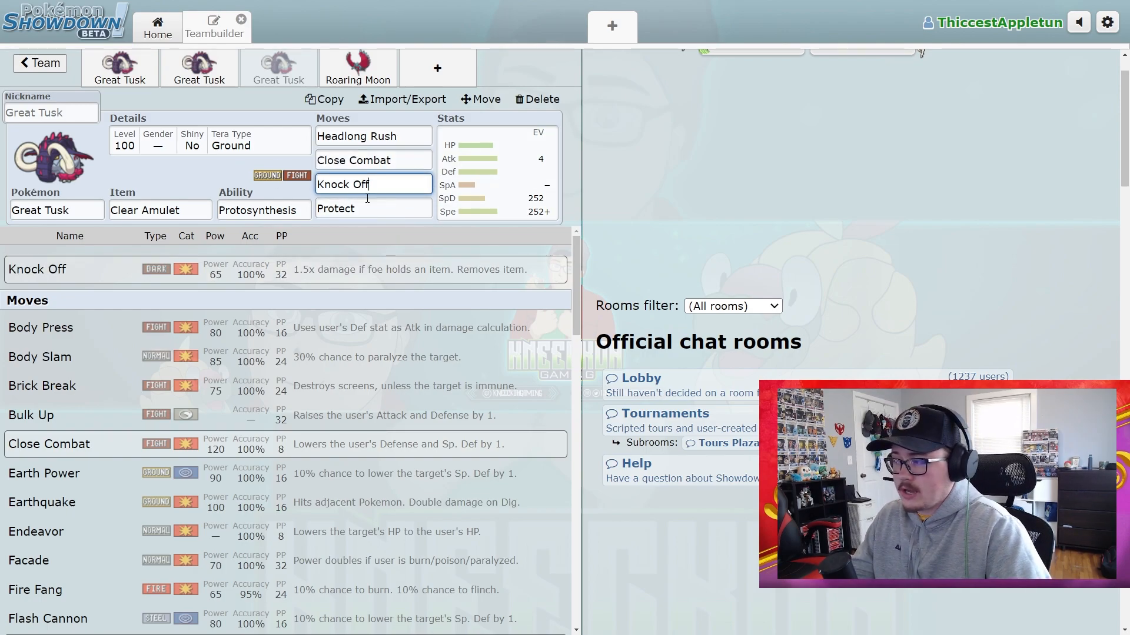
pyautogui.moveTo(343, 395)
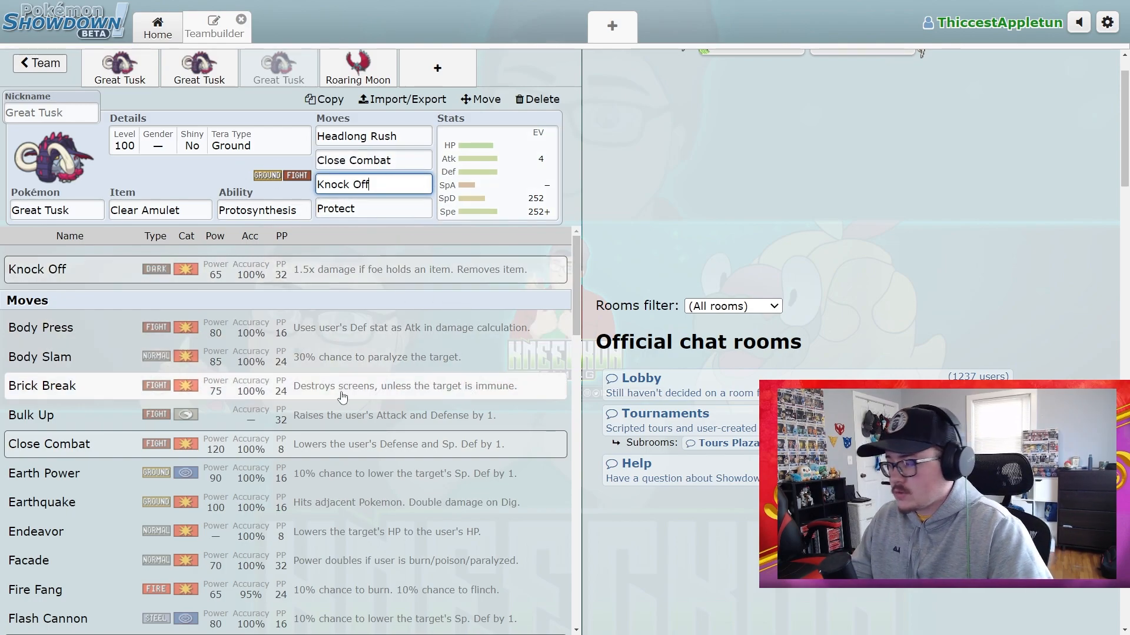
pyautogui.scroll(-3)
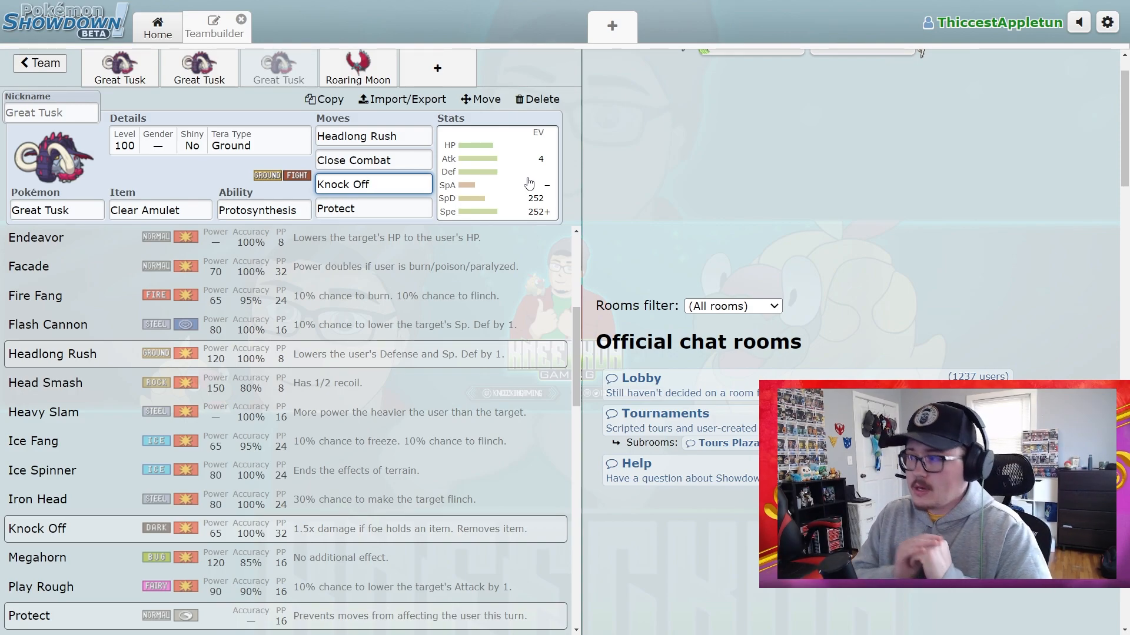
pyautogui.click(358, 68)
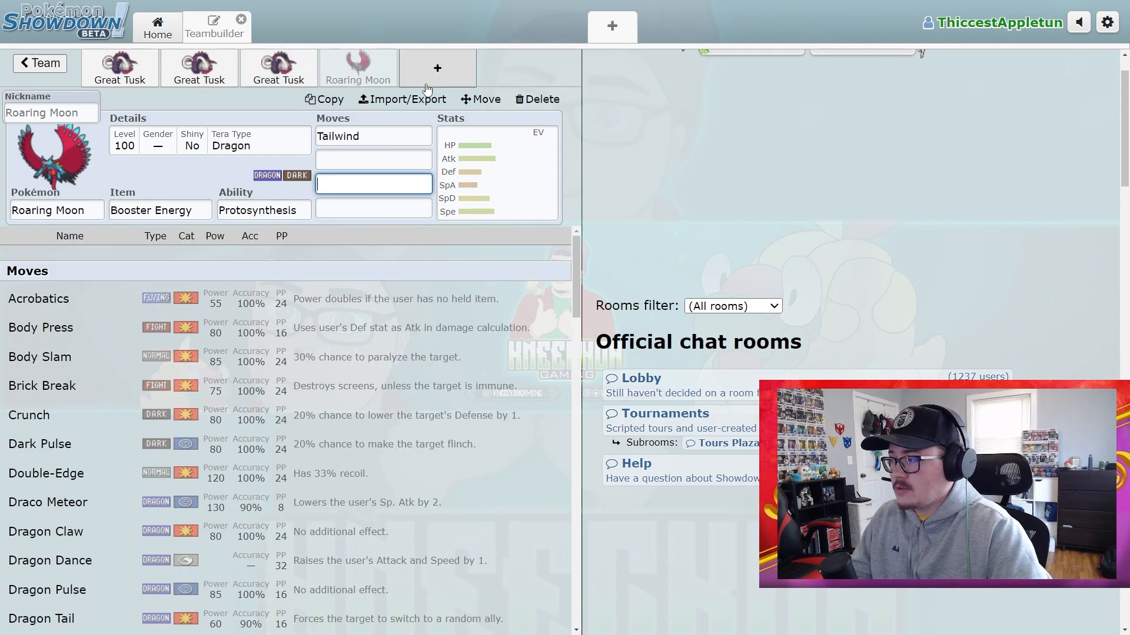
pyautogui.moveTo(72, 166)
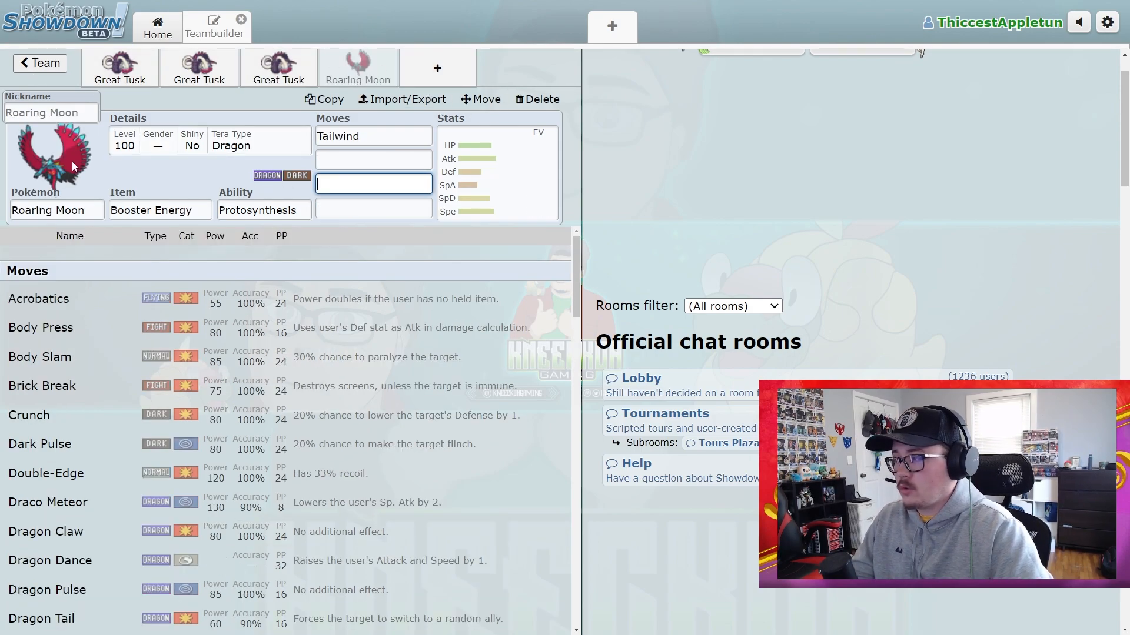
pyautogui.moveTo(454, 187)
pyautogui.write('iro')
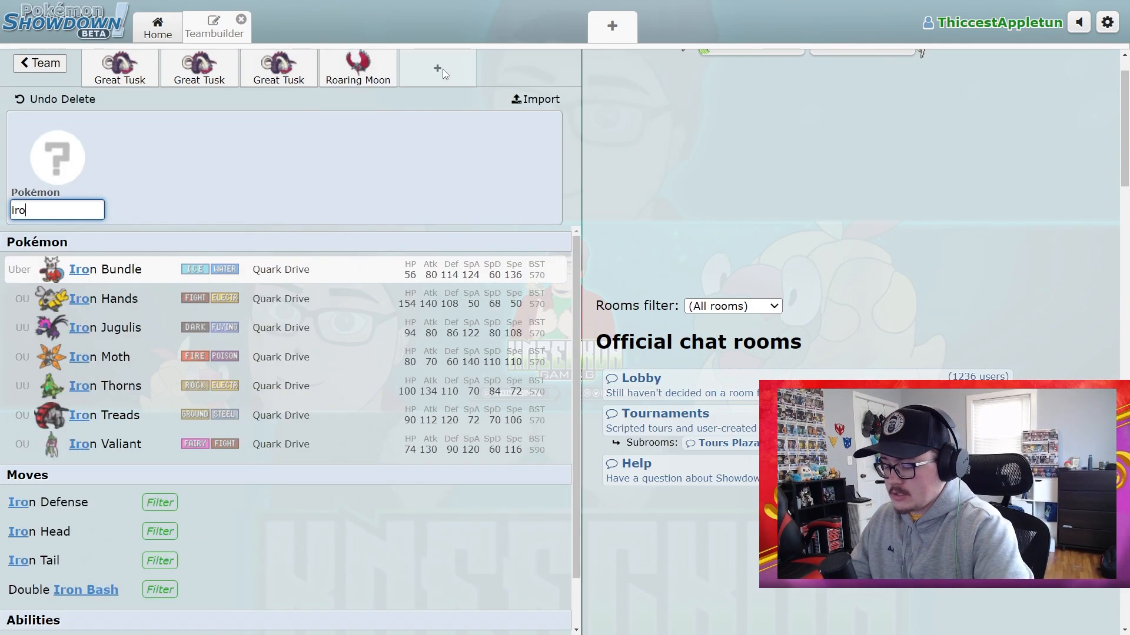
# Add Iron Hands to the team with Tera Type Grass.
pyautogui.click(102, 298)
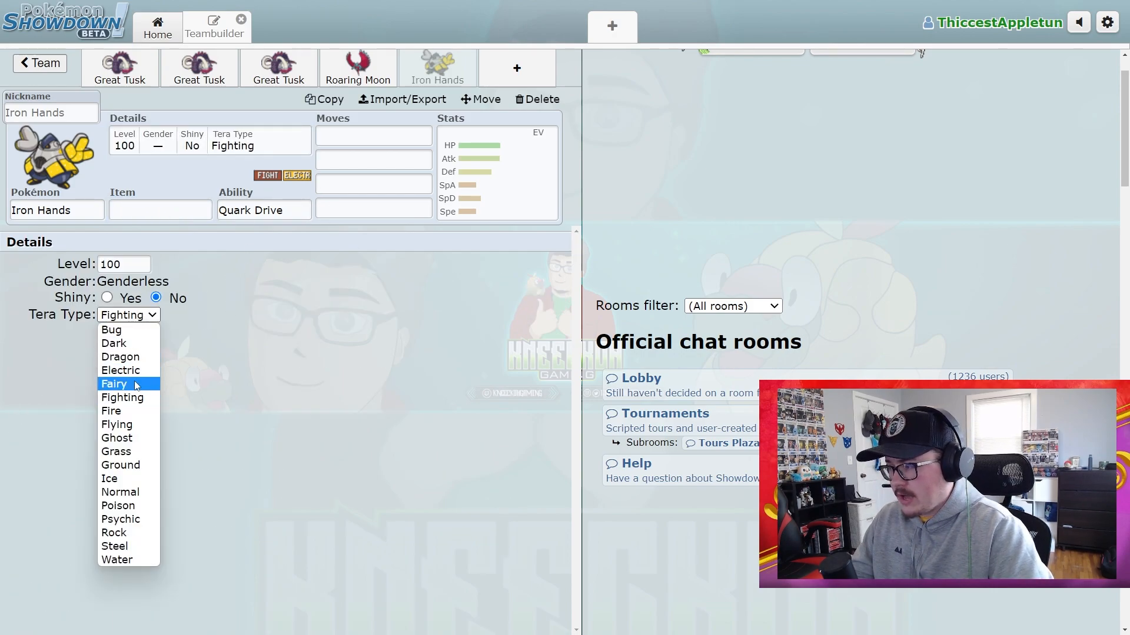
pyautogui.click(116, 450)
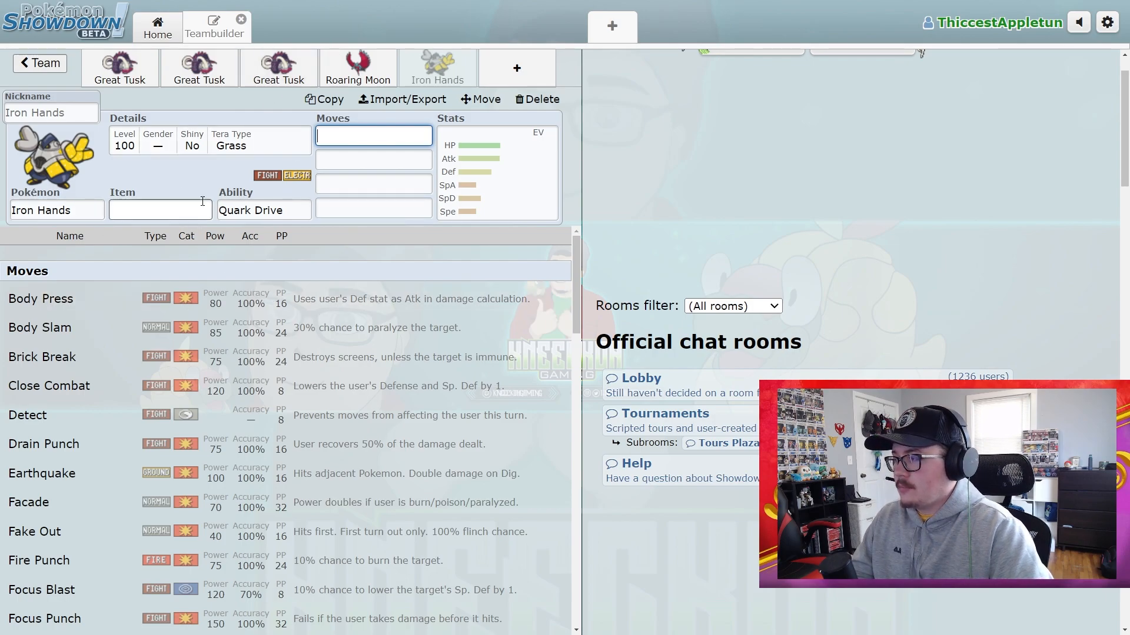
pyautogui.click(278, 68)
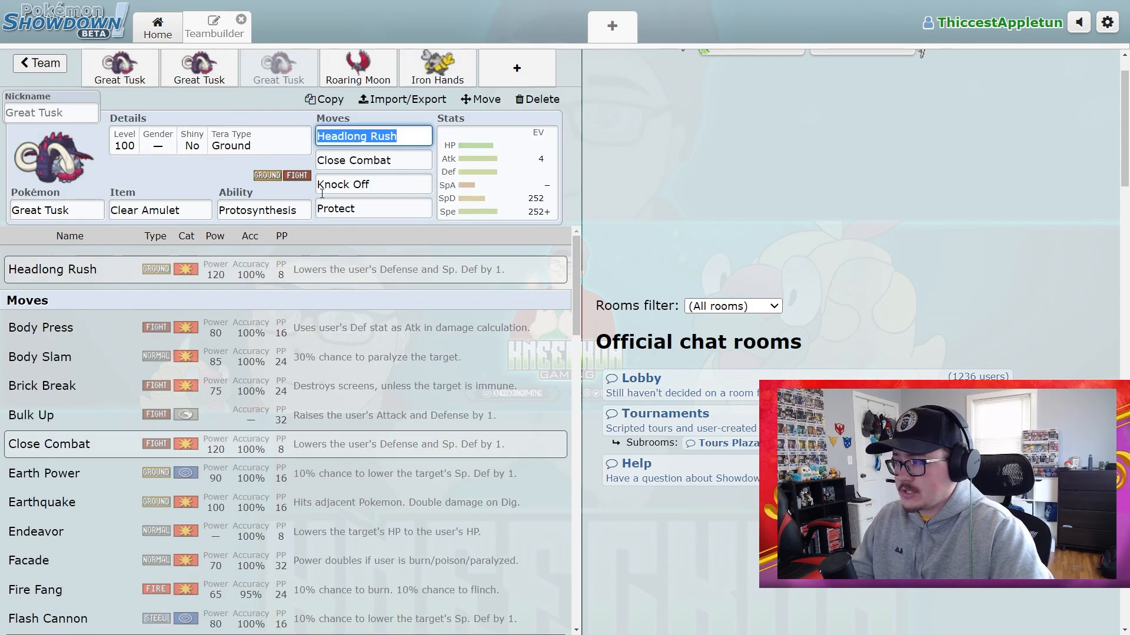
pyautogui.click(435, 68)
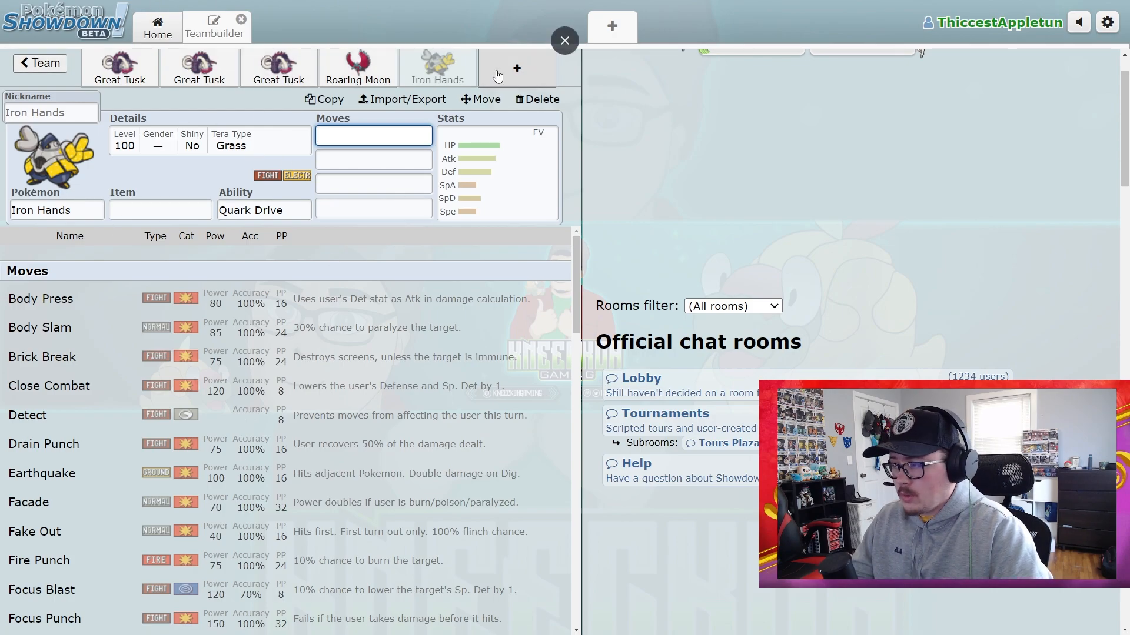
# Add Arcanine with Intimidate as the sixth member and start choosing its first move.
pyautogui.click(517, 67)
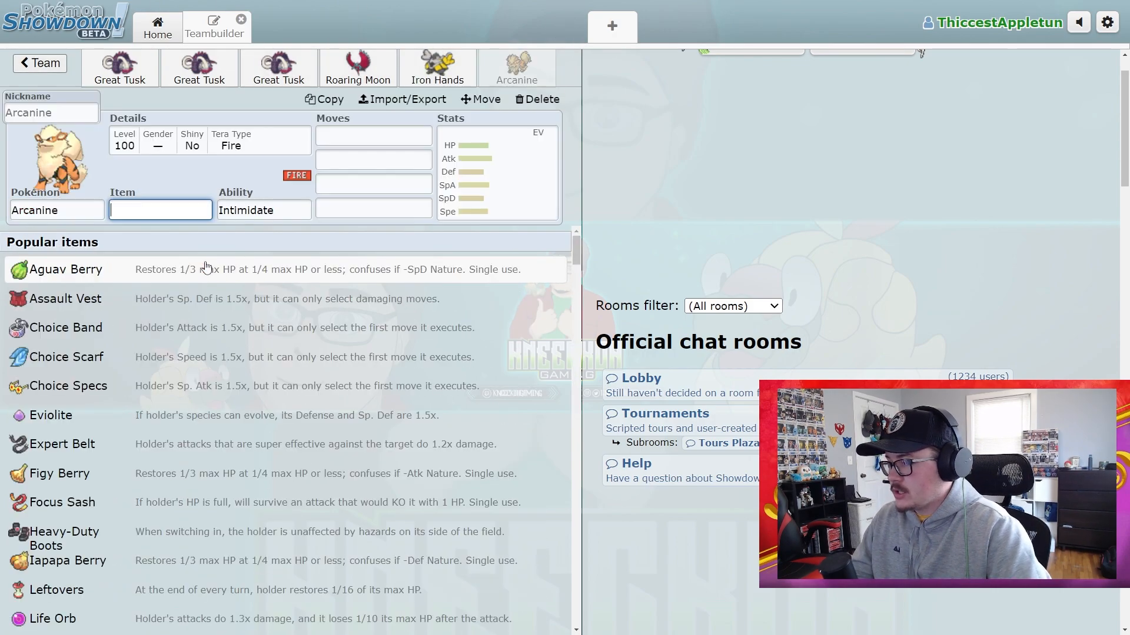
pyautogui.click(278, 68)
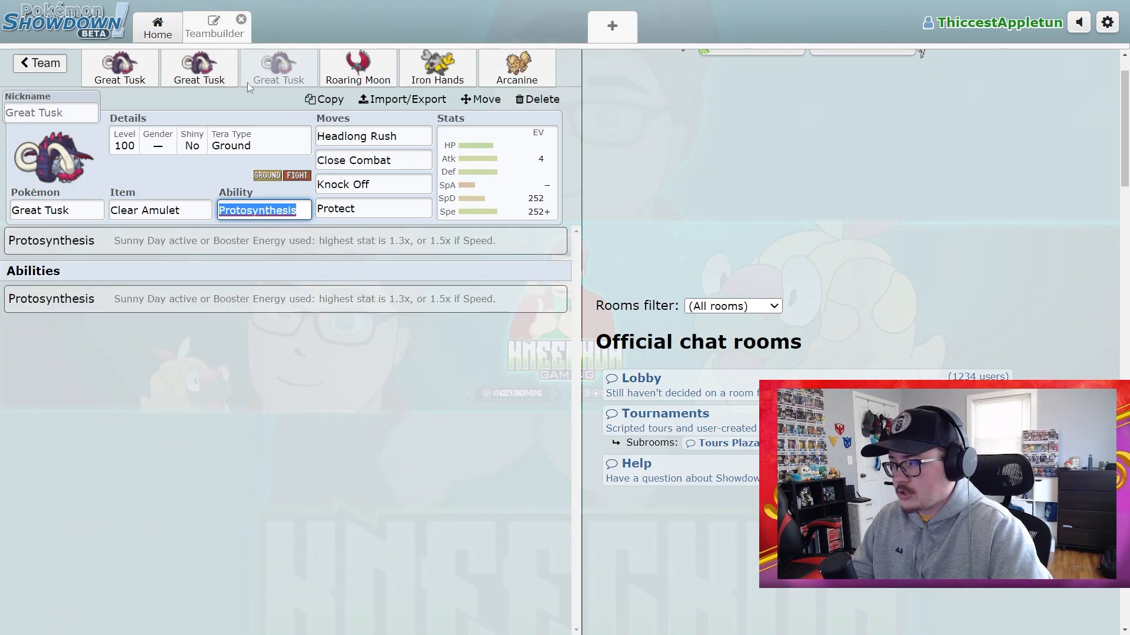
pyautogui.click(516, 68)
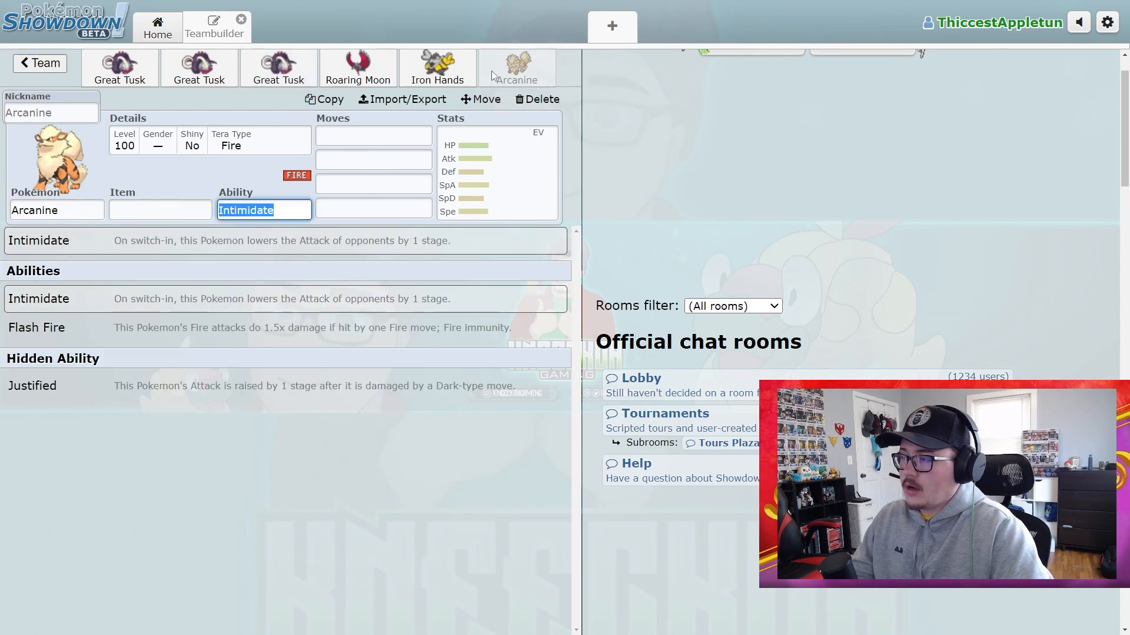
pyautogui.click(373, 136)
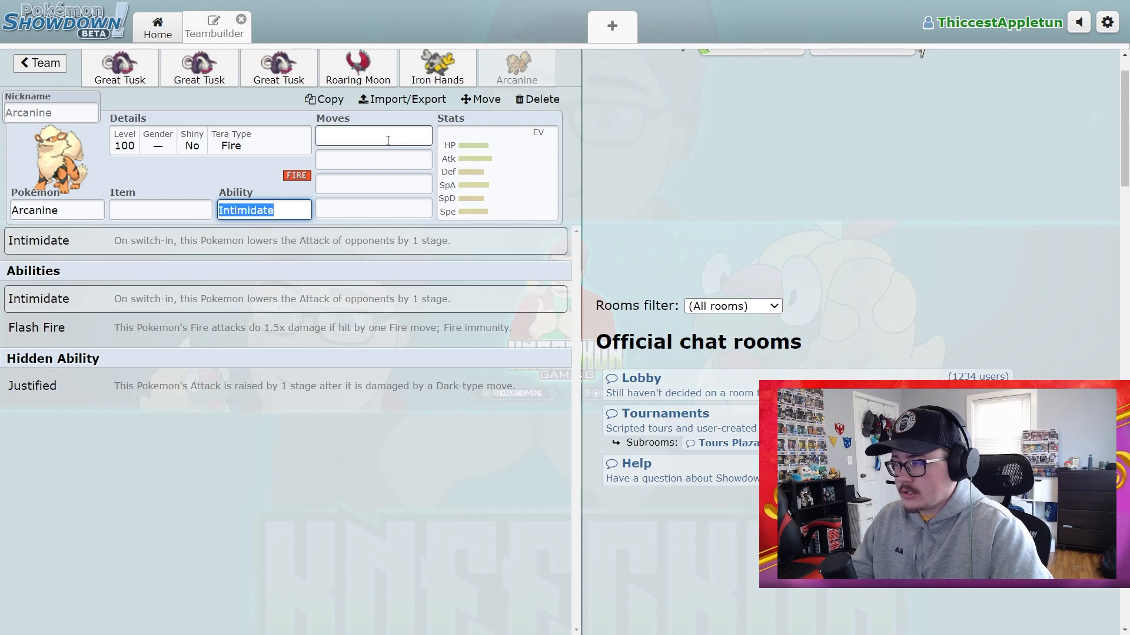
pyautogui.click(373, 137)
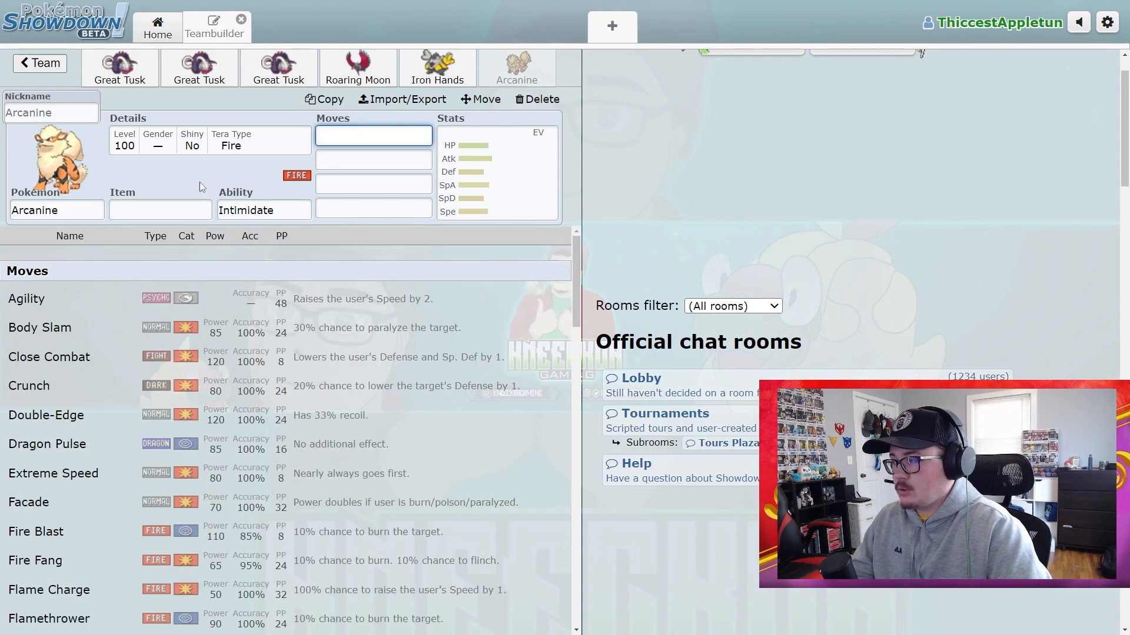
pyautogui.moveTo(130, 160)
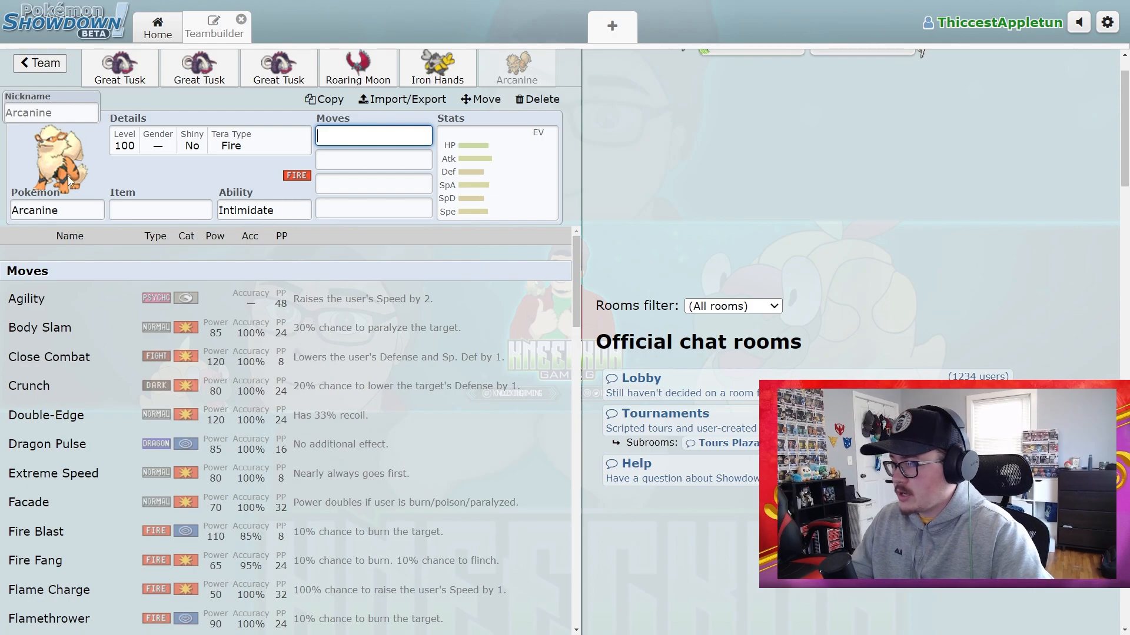
pyautogui.moveTo(159, 170)
pyautogui.write('gar')
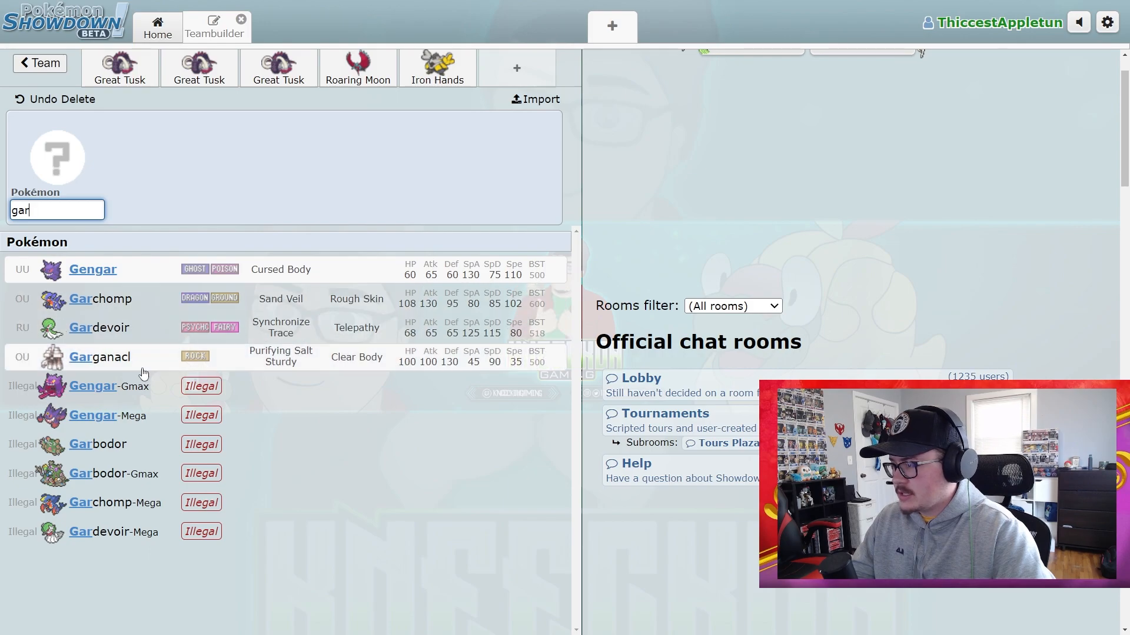
# Replace Arcanine with Garganacl, which has Purifying Salt.
pyautogui.click(99, 357)
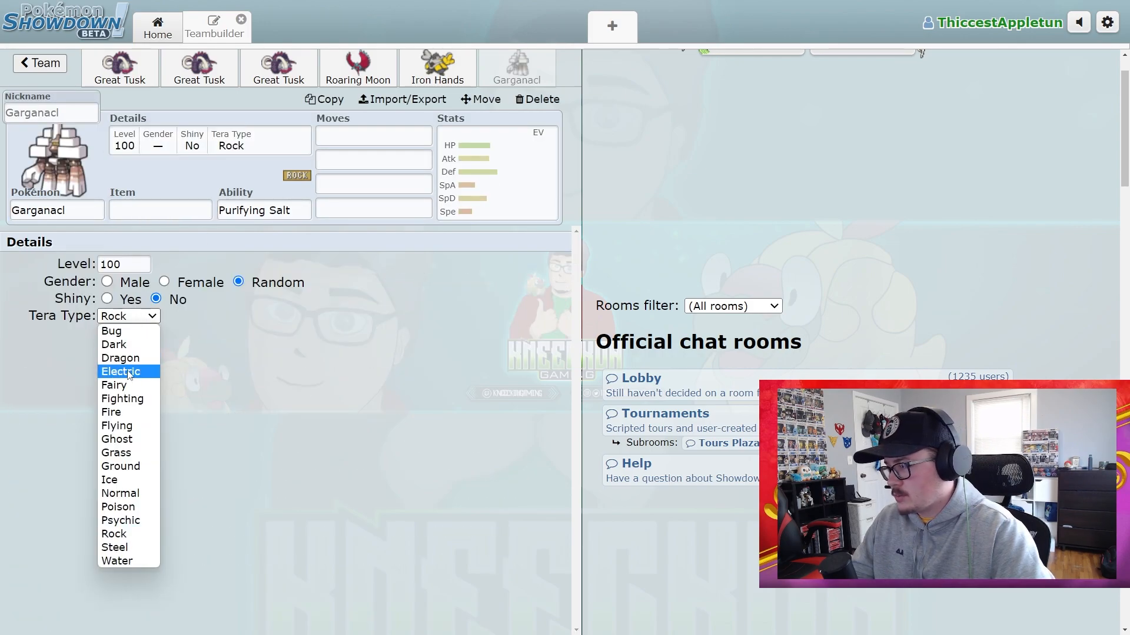
pyautogui.moveTo(120, 493)
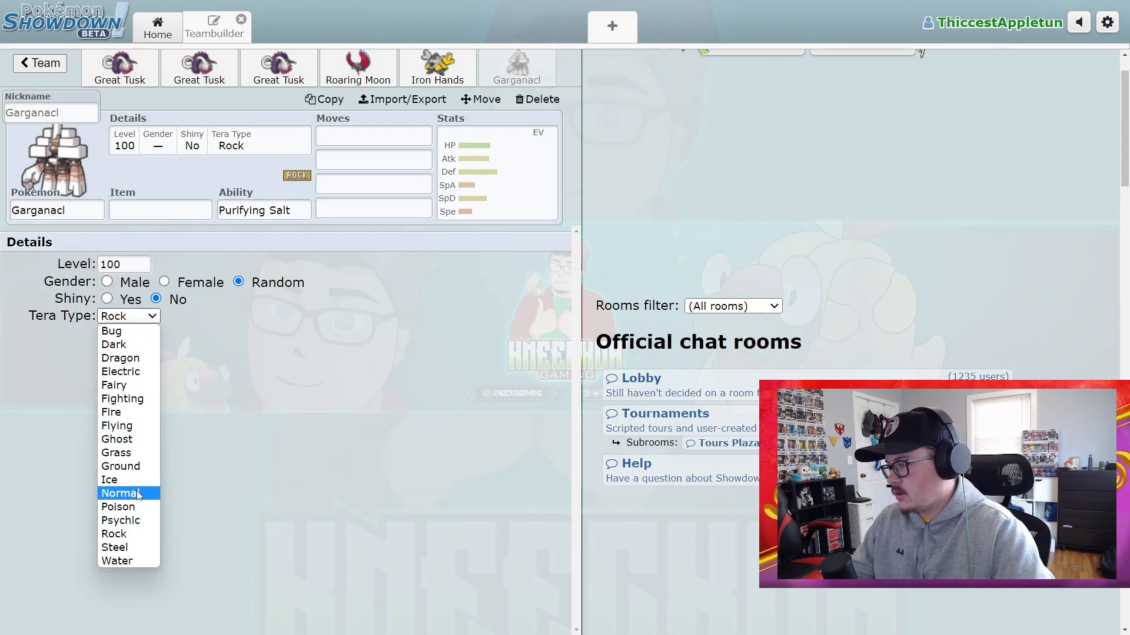
pyautogui.click(278, 68)
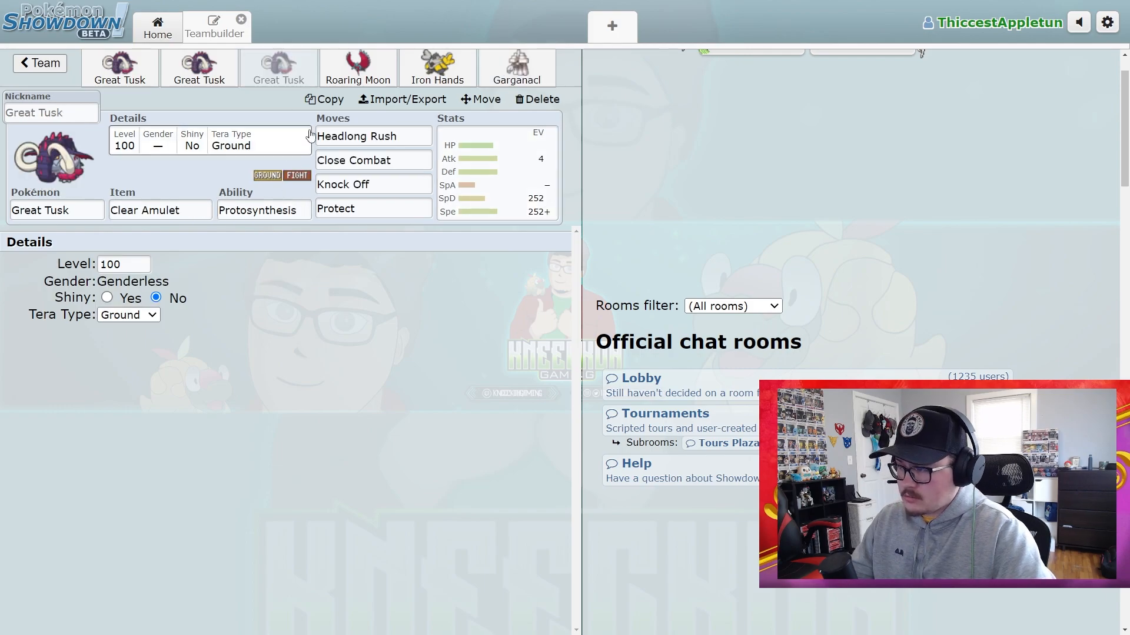
pyautogui.click(515, 69)
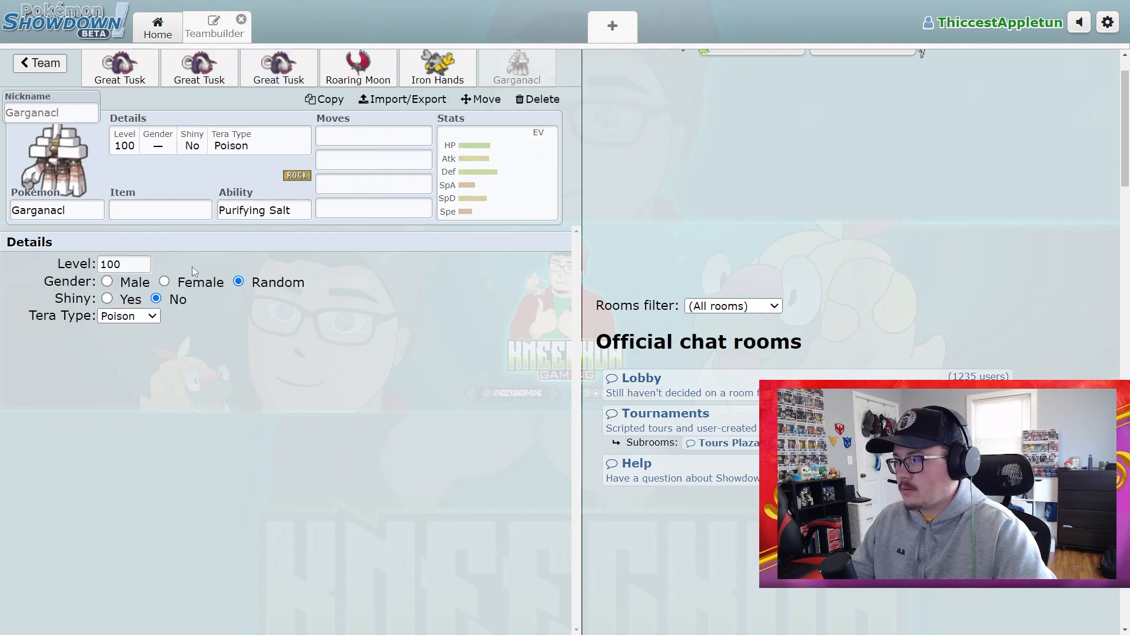
pyautogui.moveTo(503, 279)
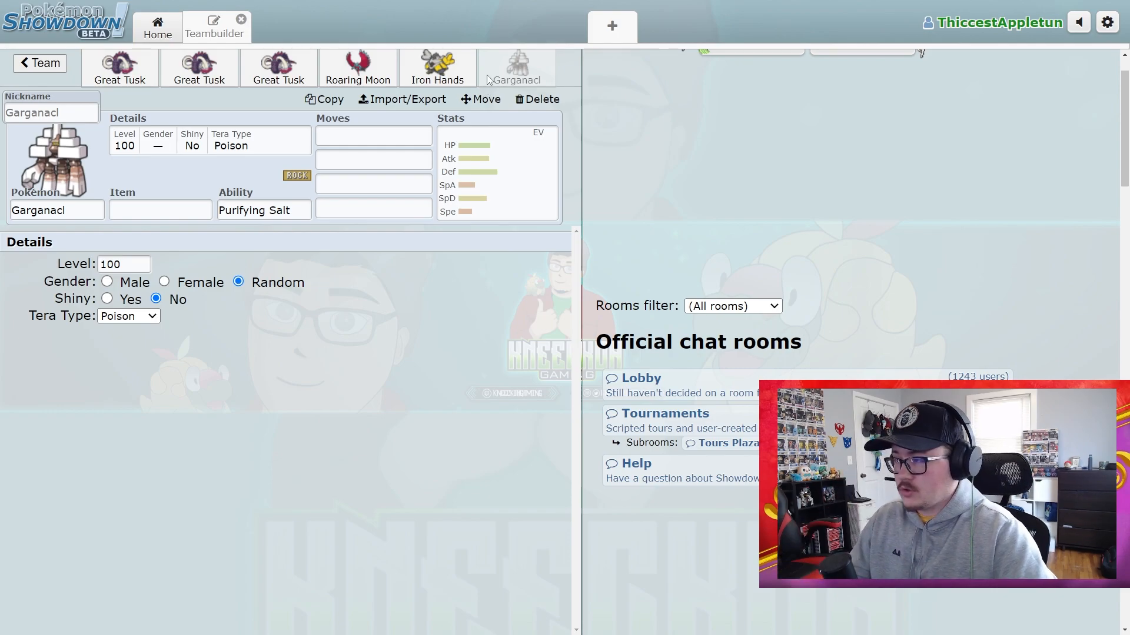
# Re-add Roaring Moon with Tailwind as its first move and Booster Energy held.
pyautogui.click(536, 98)
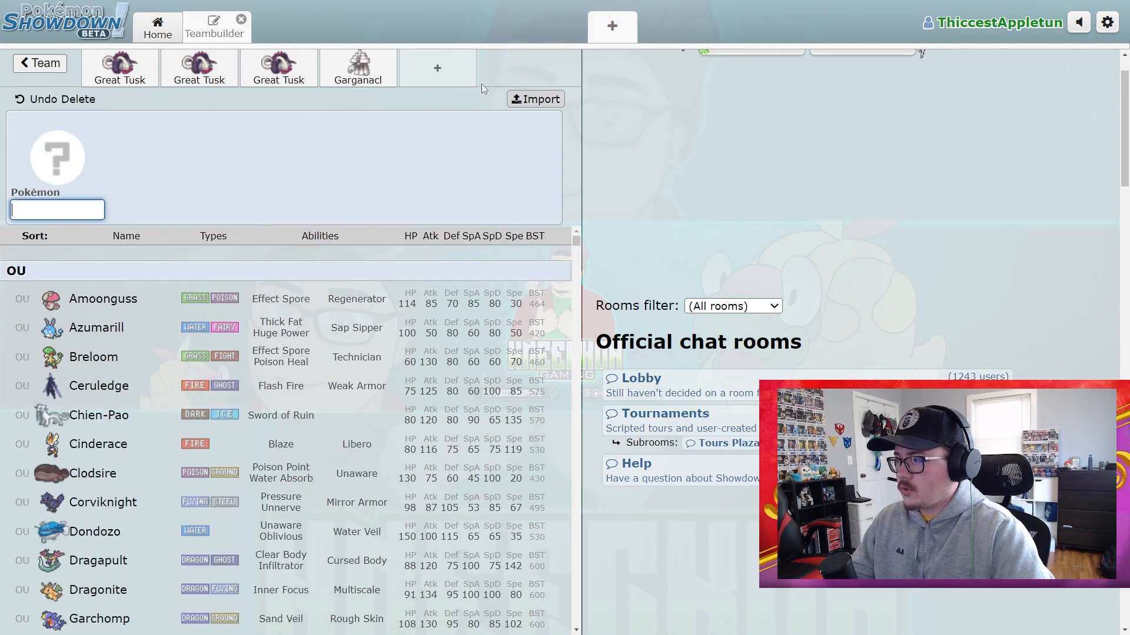
pyautogui.write('ra')
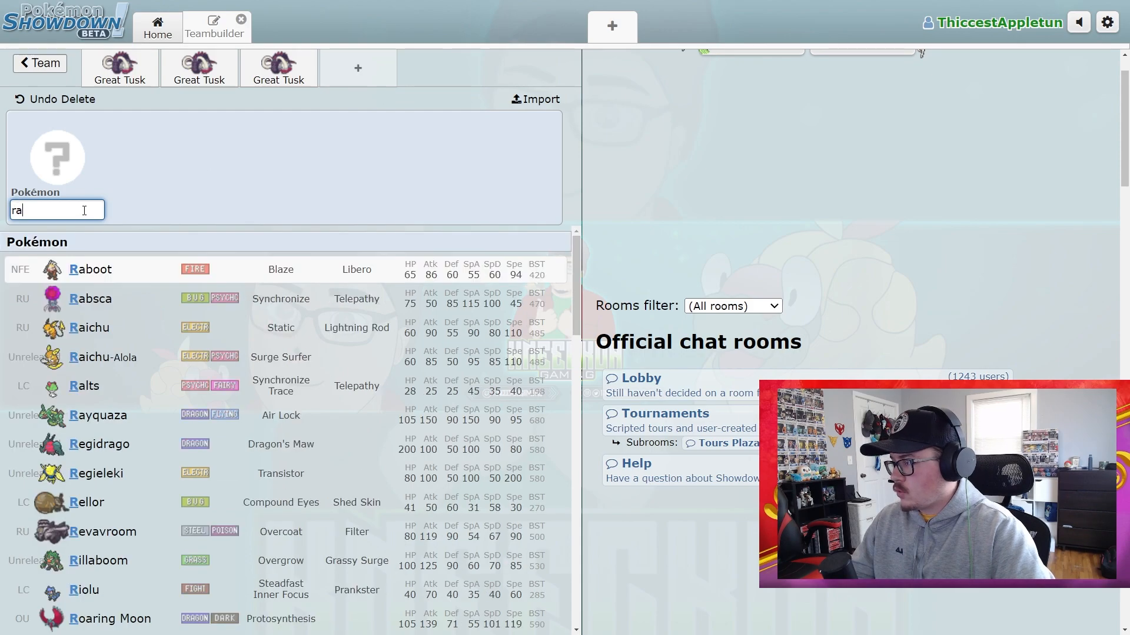
pyautogui.write('oaring Moon')
pyautogui.write('tai')
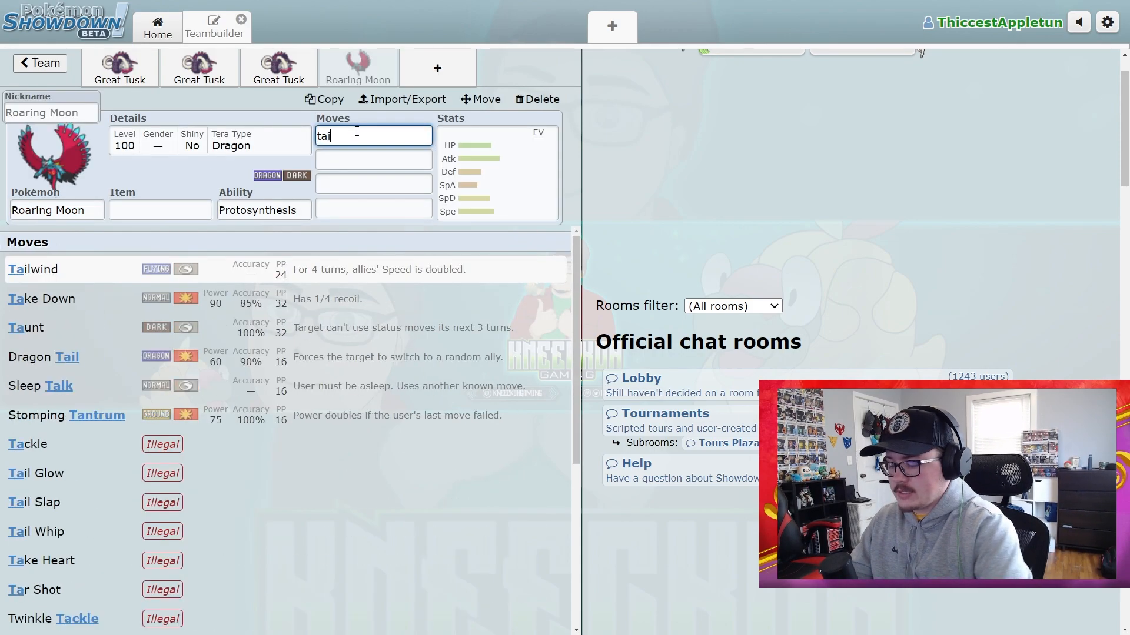
pyautogui.click(34, 268)
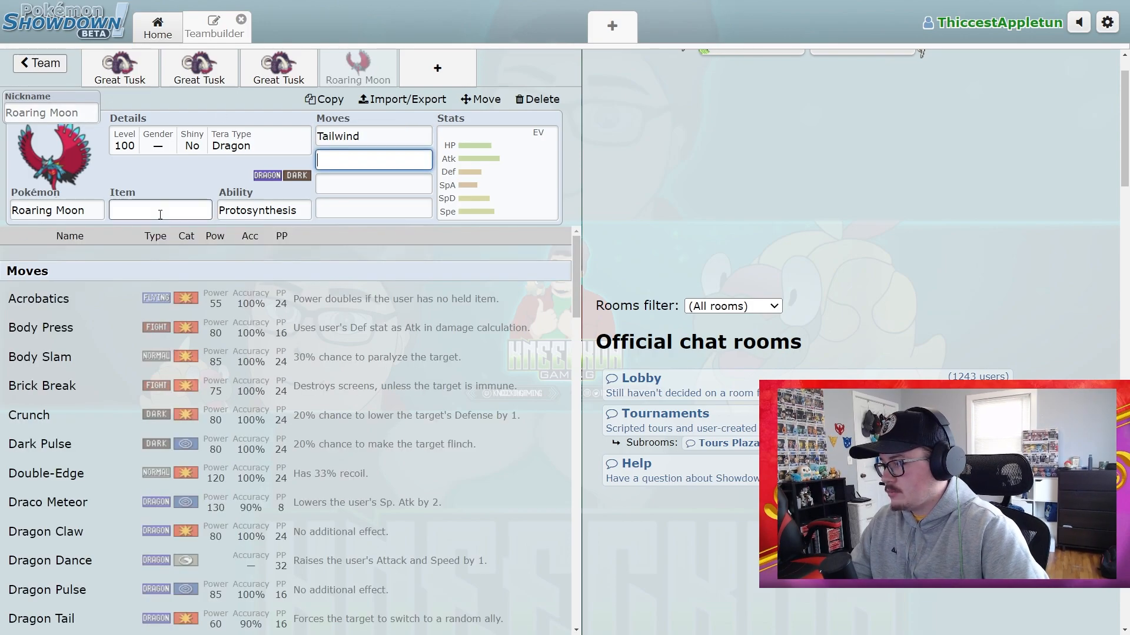
pyautogui.click(263, 209)
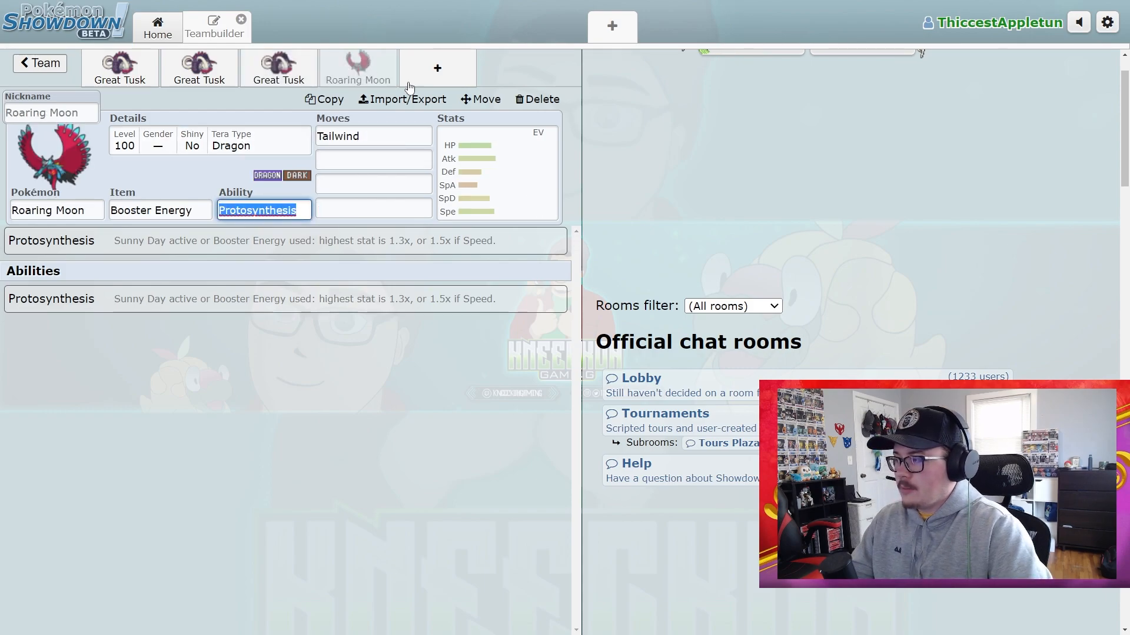
pyautogui.click(278, 68)
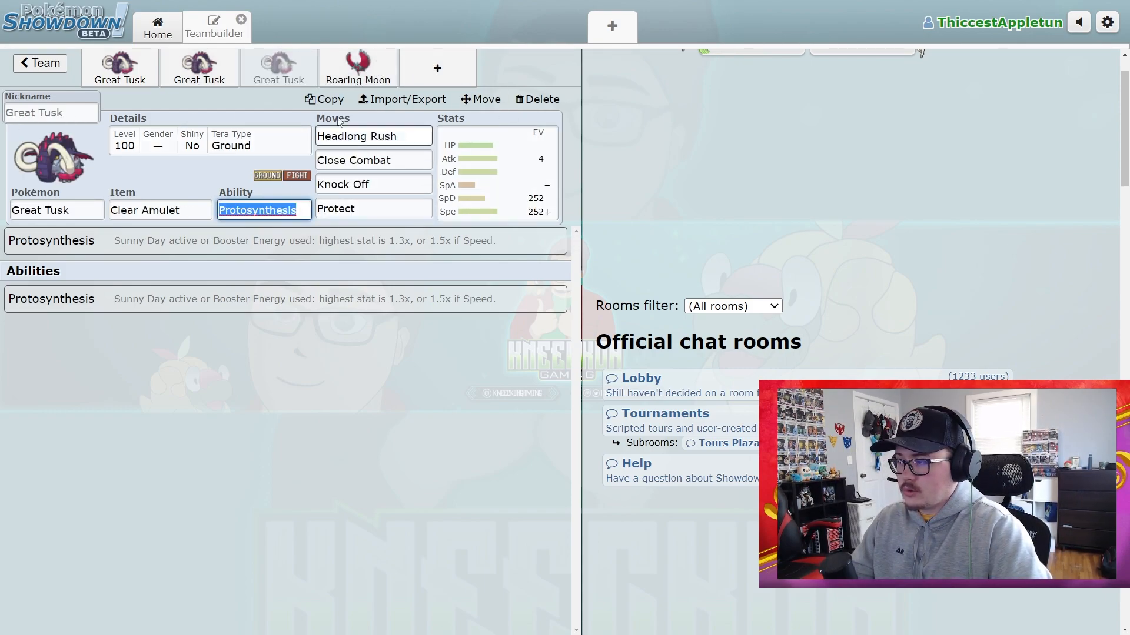
pyautogui.moveTo(437, 68)
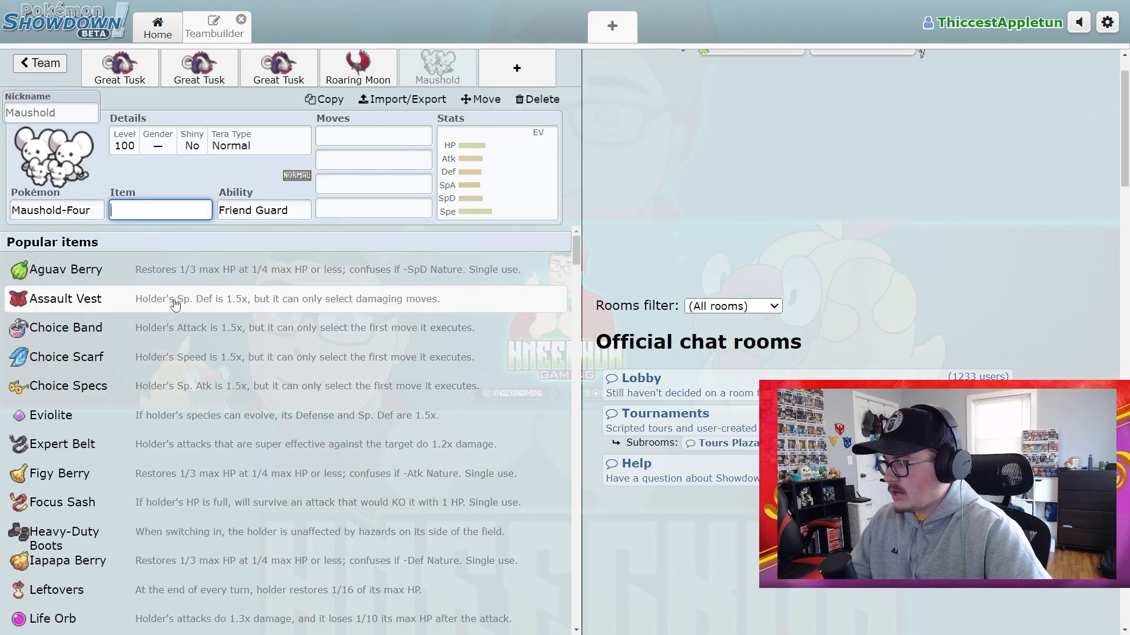
# Give Maushold the moves Follow Me and Helping Hand, then add a sixth team slot.
pyautogui.write('follow Me')
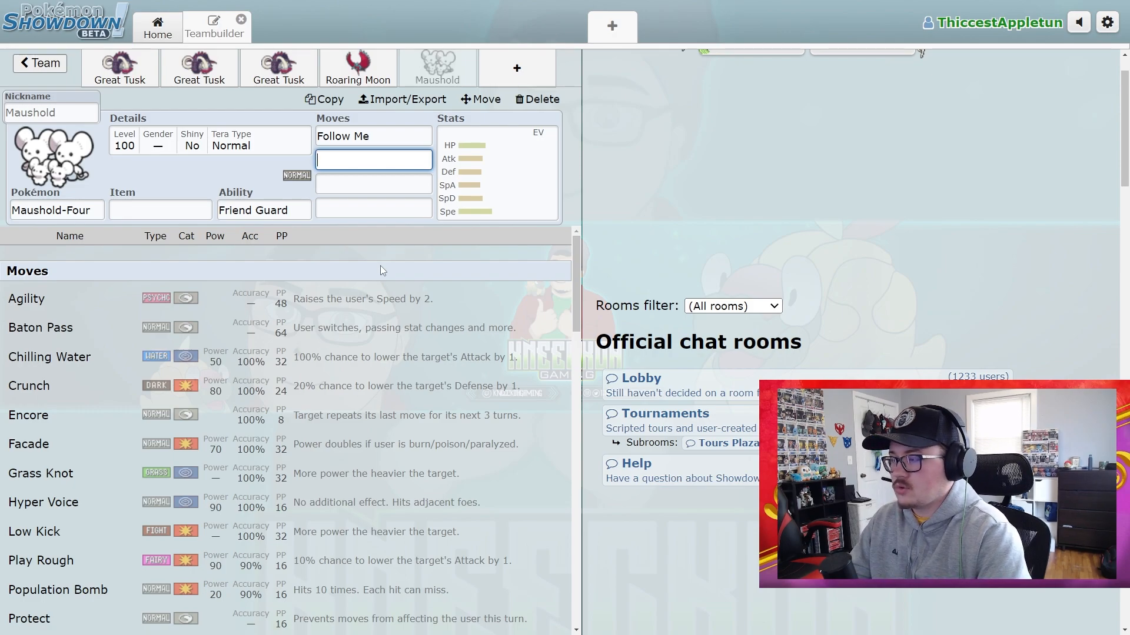
pyautogui.write('hyelpin')
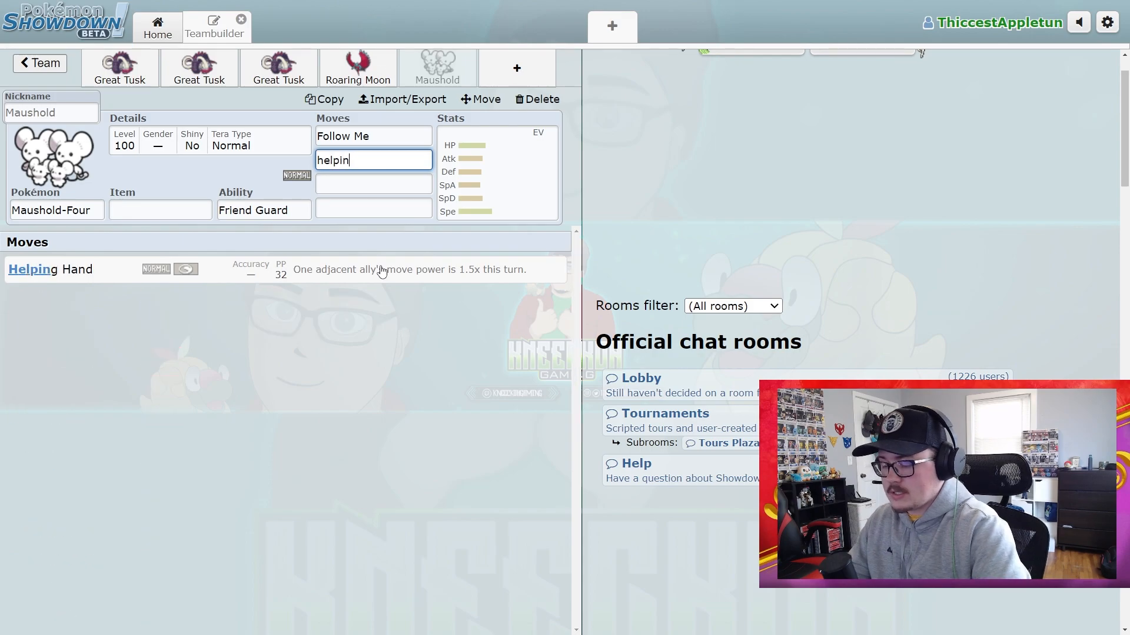
pyautogui.click(50, 268)
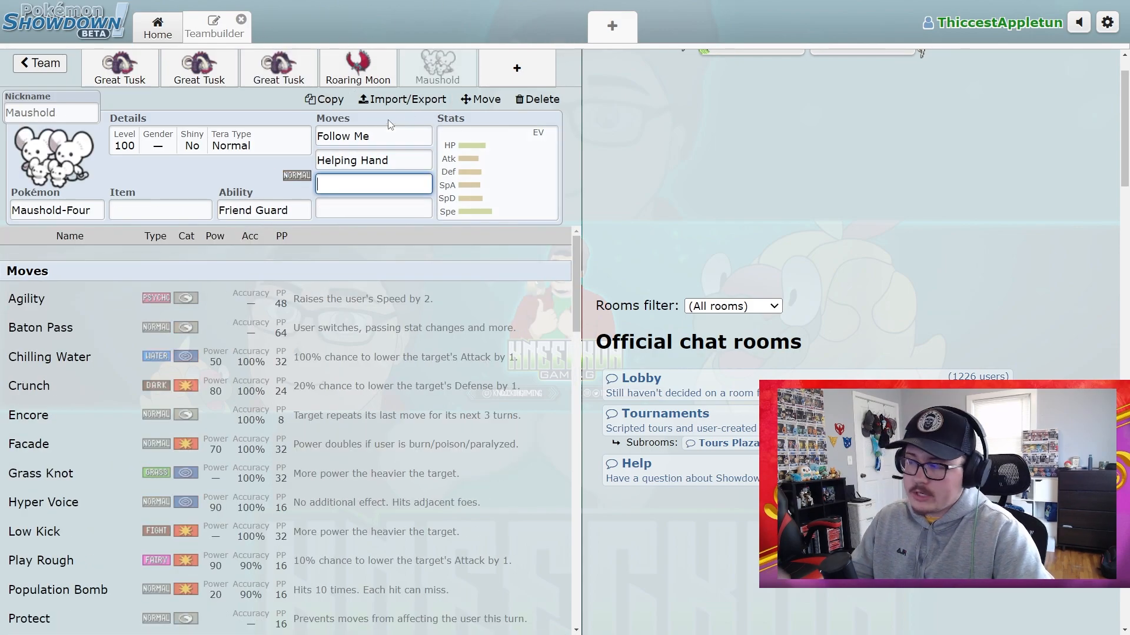
pyautogui.moveTo(278, 69)
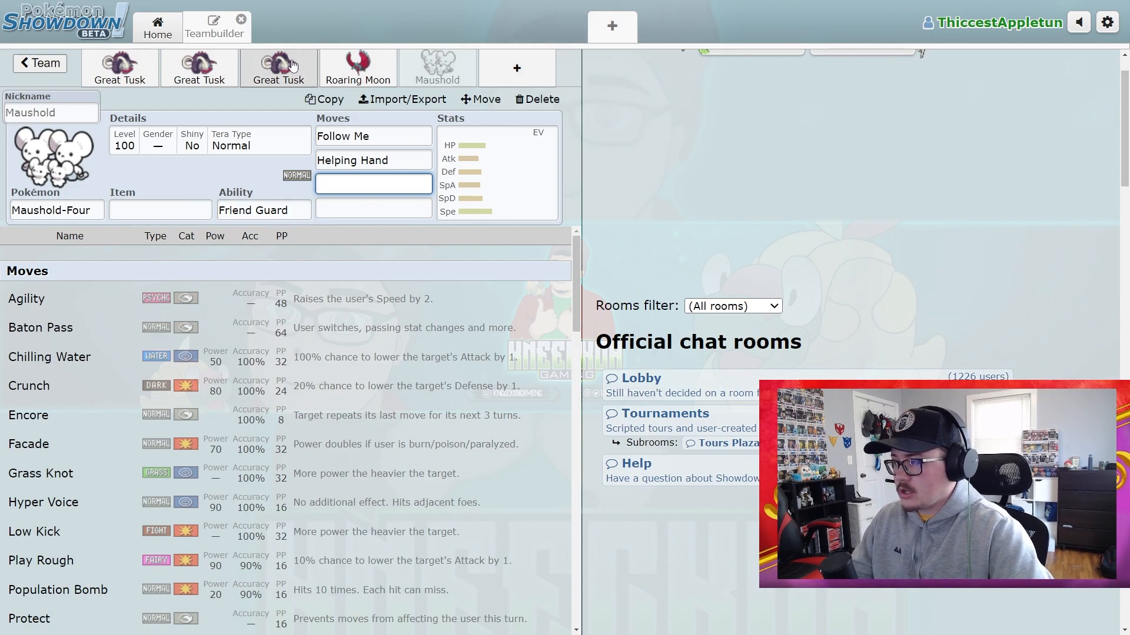
pyautogui.click(536, 98)
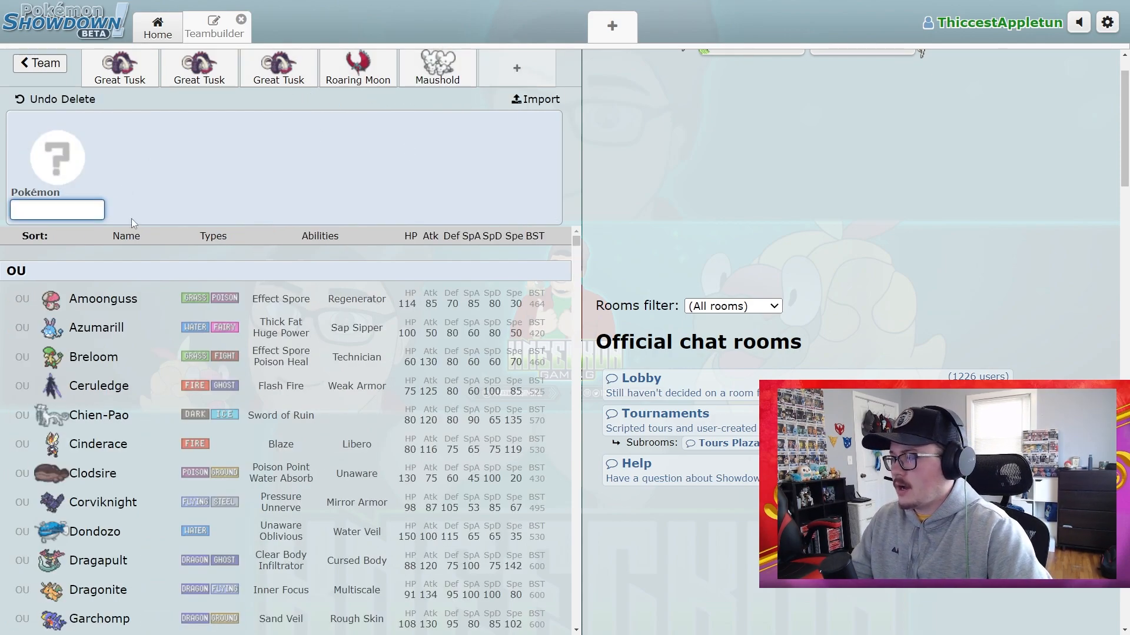
# Fill the sixth slot with Azumarill and change its Tera Type from Water to Grass.
pyautogui.click(95, 327)
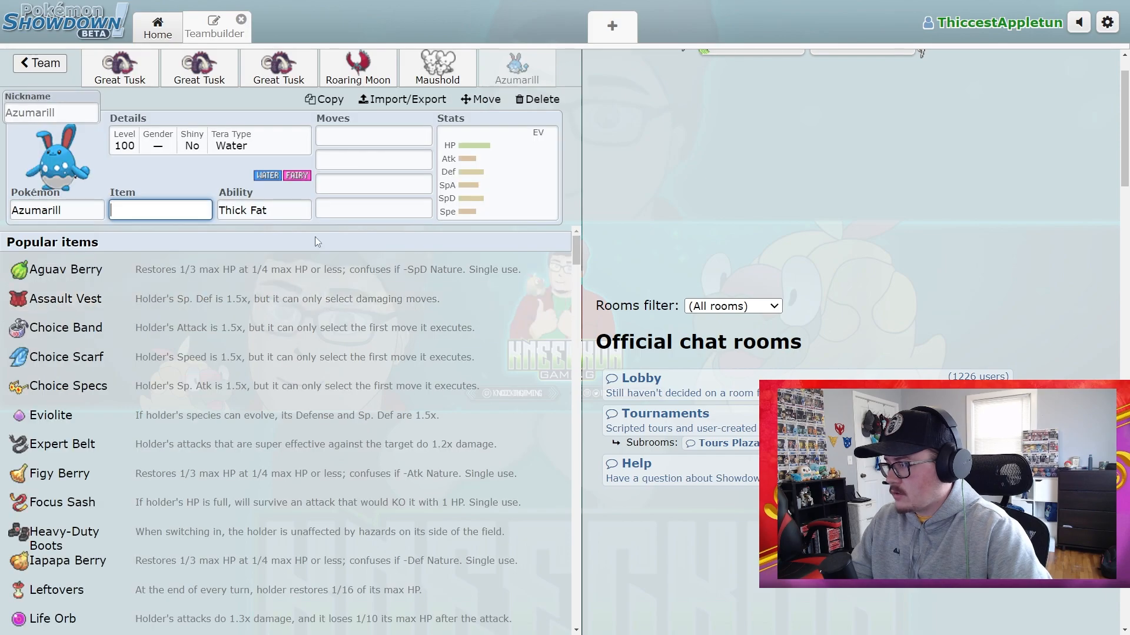
pyautogui.click(262, 209)
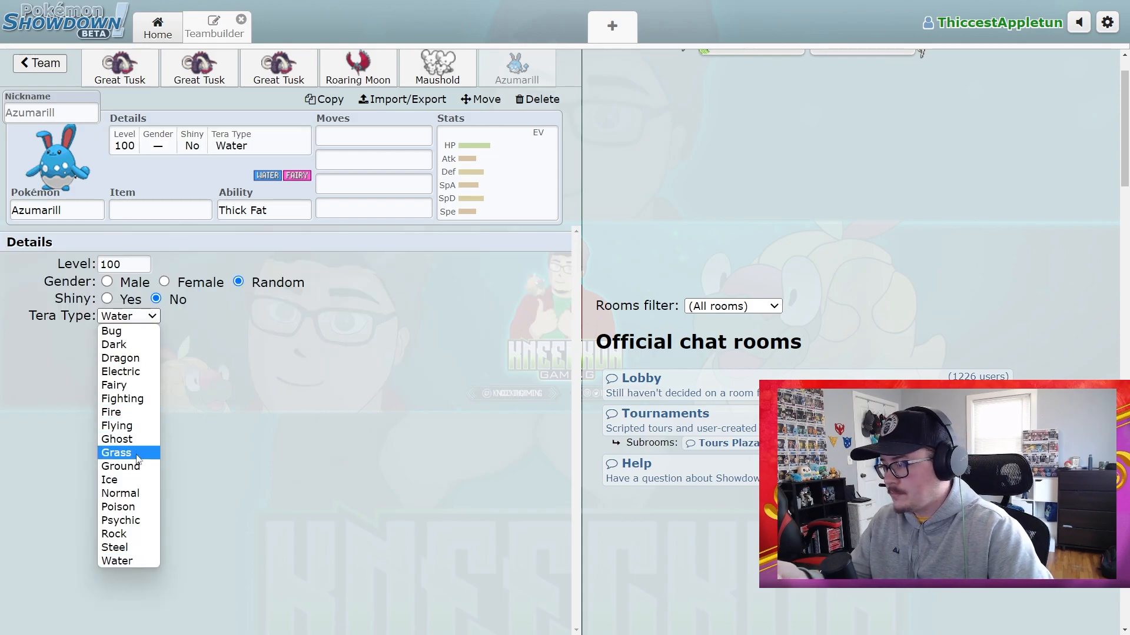
pyautogui.click(116, 452)
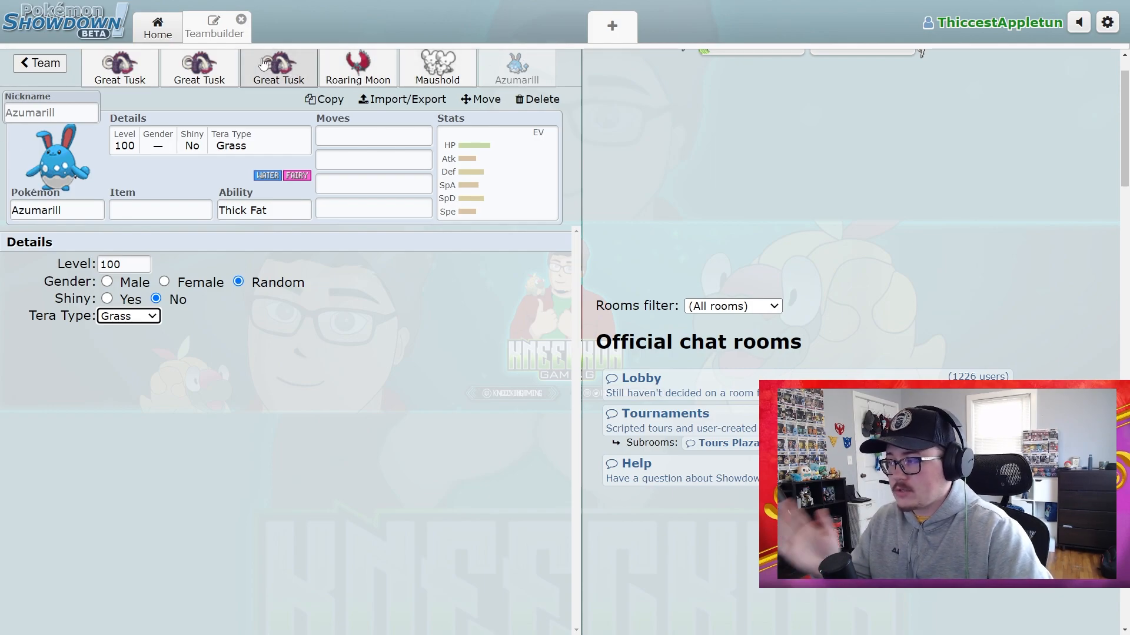
pyautogui.click(120, 68)
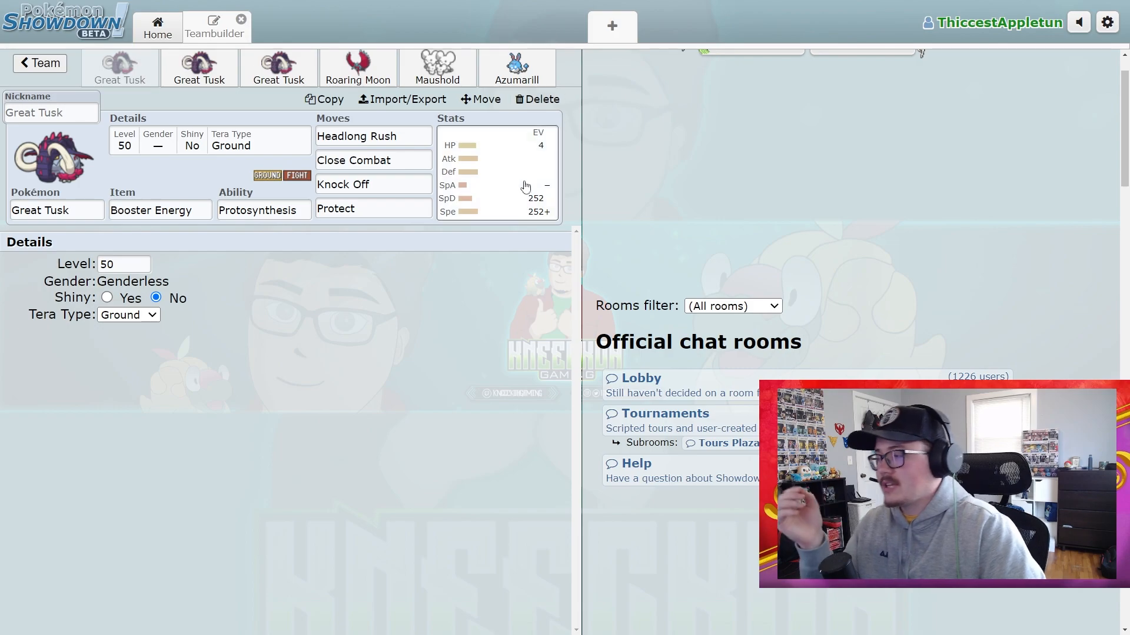
# Change the first Great Tusk's nature from Jolly to Adamant in its Stats panel.
pyautogui.click(497, 173)
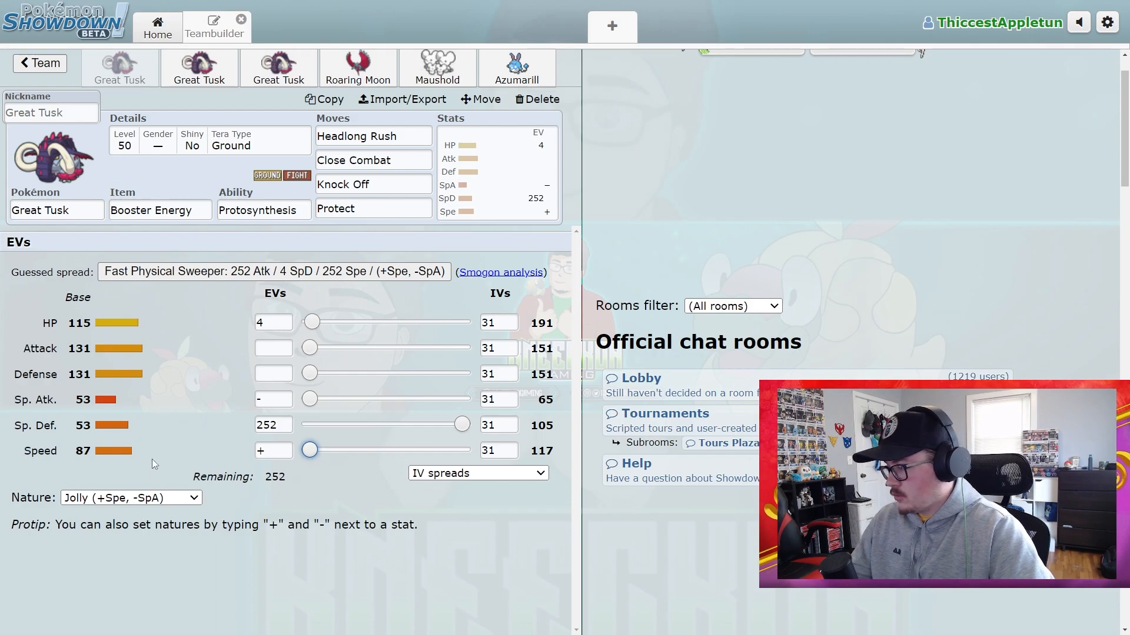
pyautogui.click(130, 497)
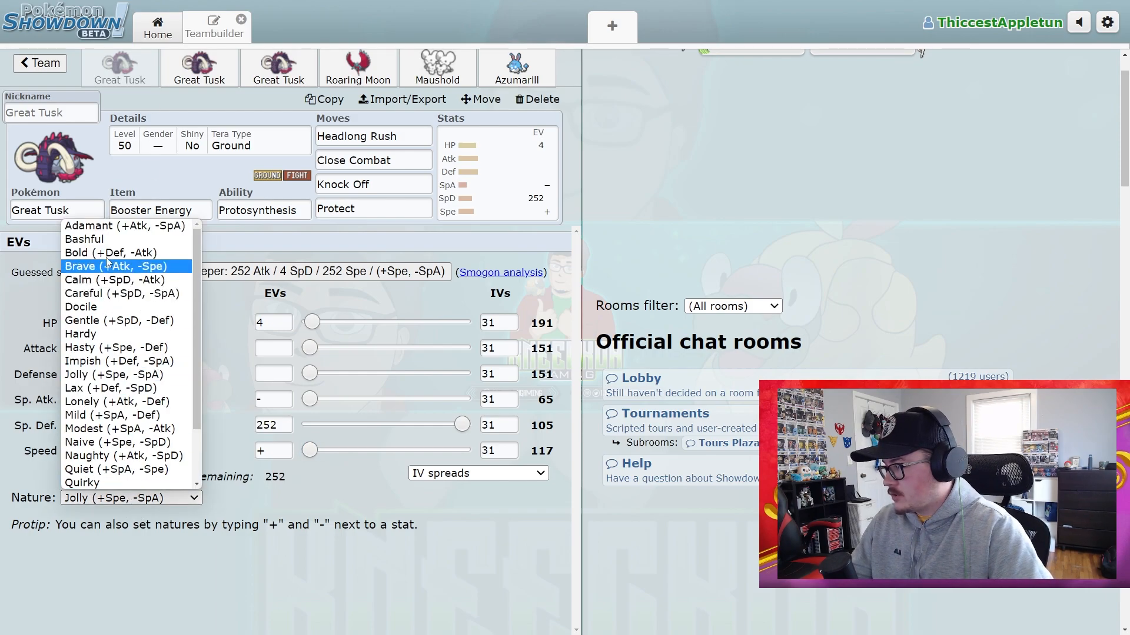
pyautogui.click(126, 226)
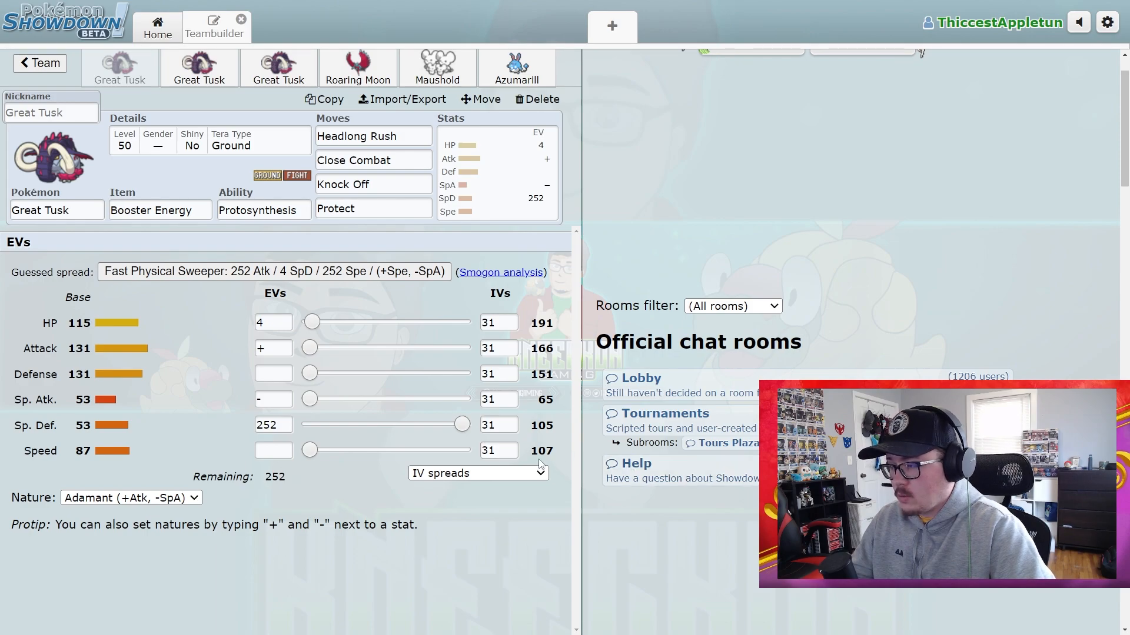
pyautogui.moveTo(533, 310)
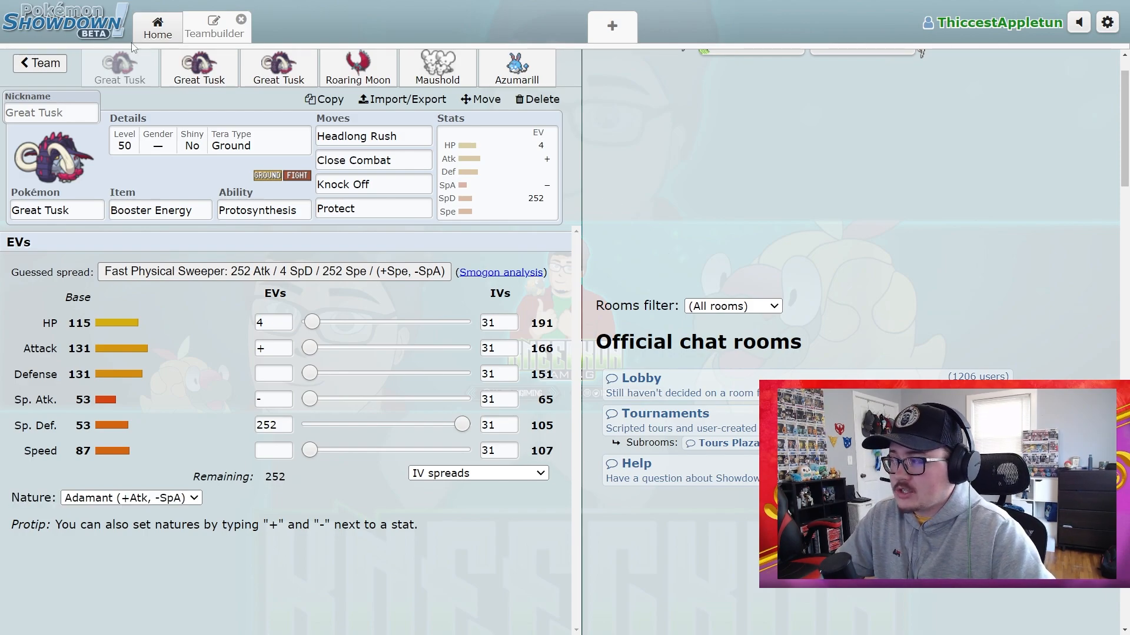
# Browse the Maushold and Great Tusk tabs, ending on Roaring Moon's Tailwind set.
pyautogui.click(200, 68)
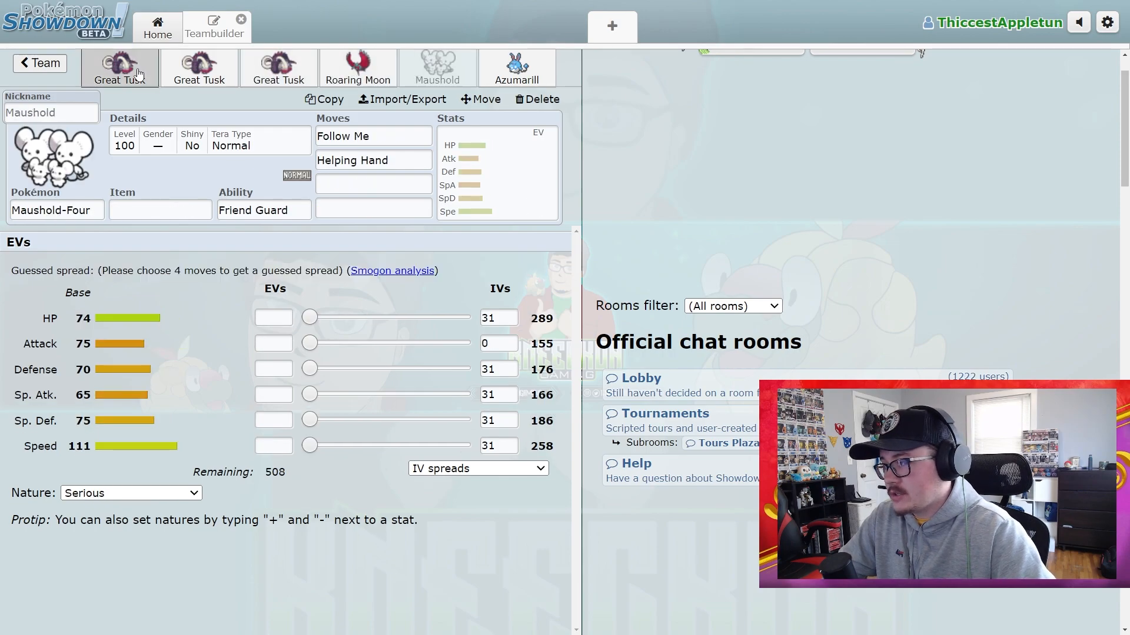
pyautogui.click(120, 68)
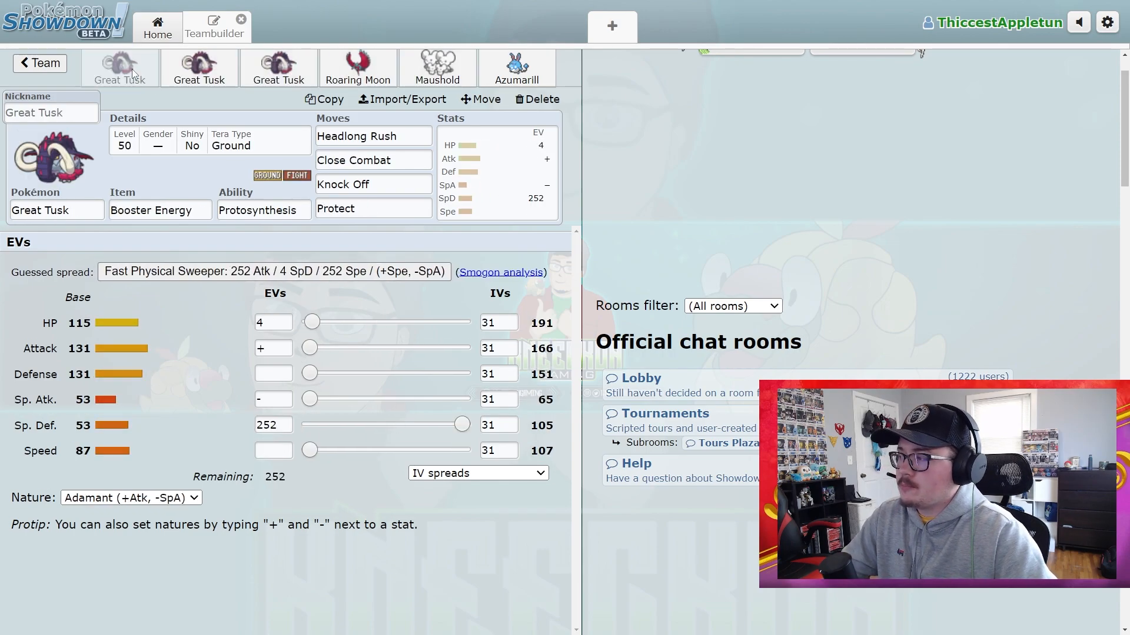
pyautogui.click(200, 68)
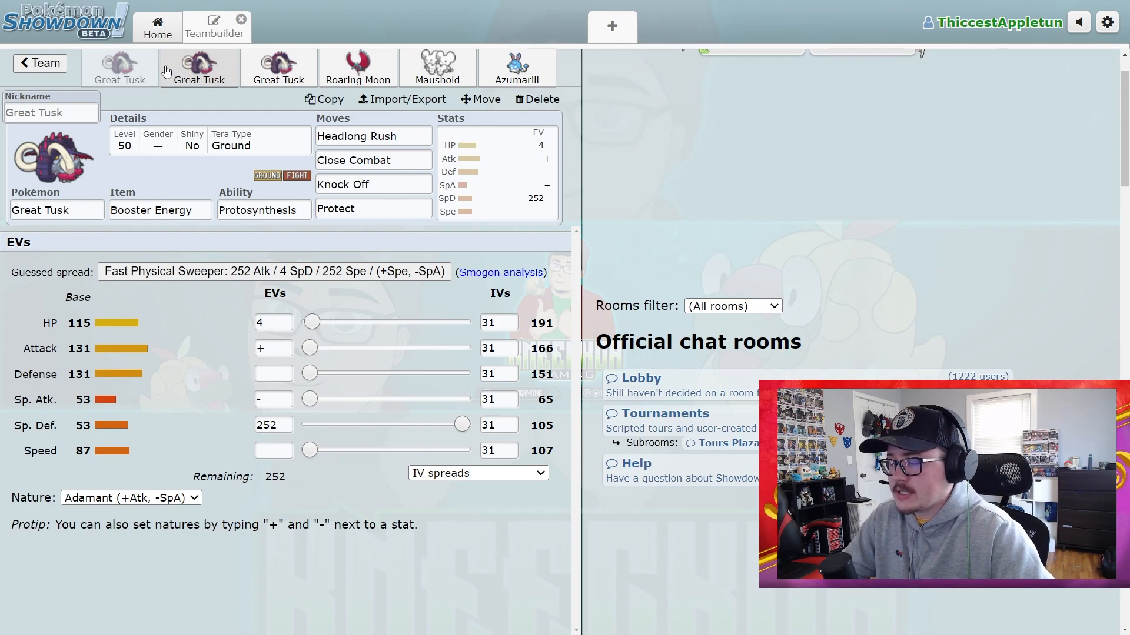
pyautogui.moveTo(270, 107)
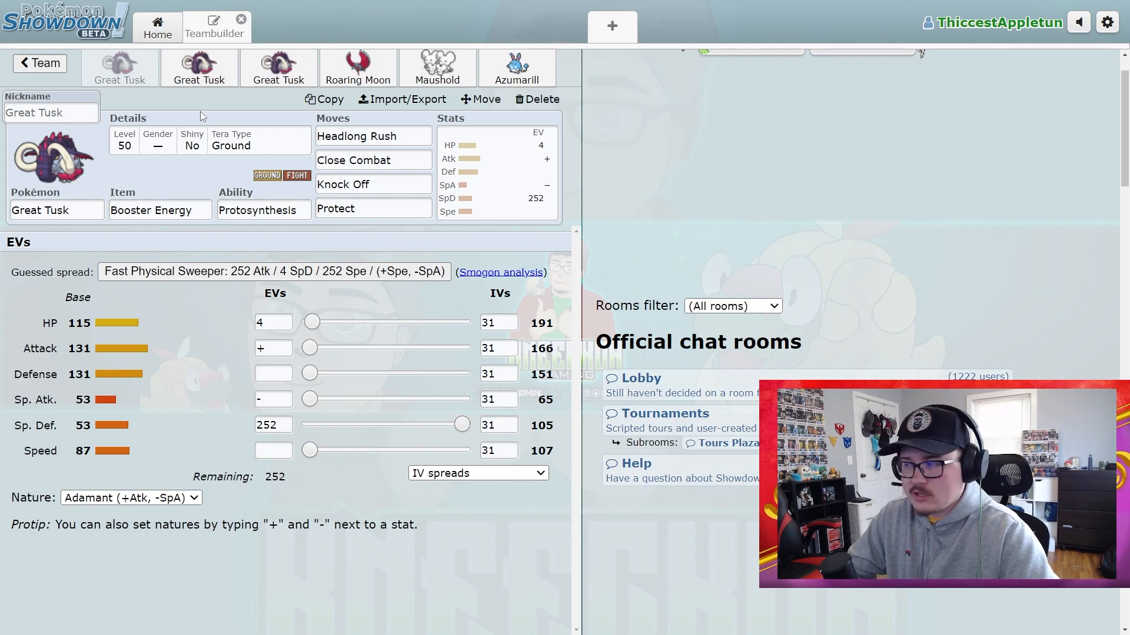
pyautogui.moveTo(199, 118)
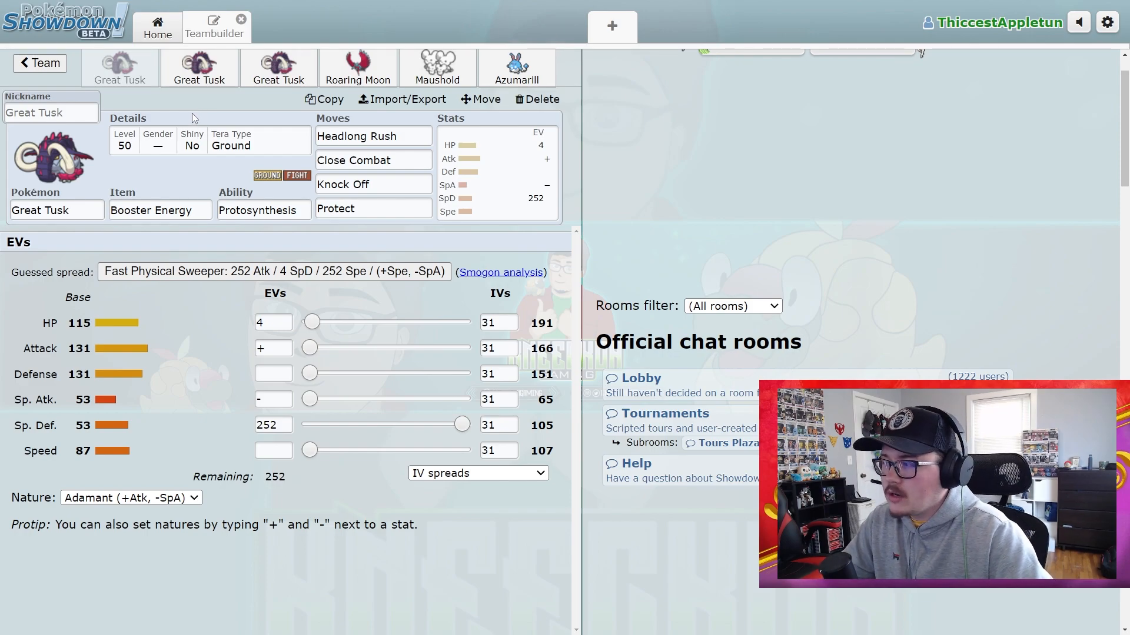
pyautogui.click(358, 68)
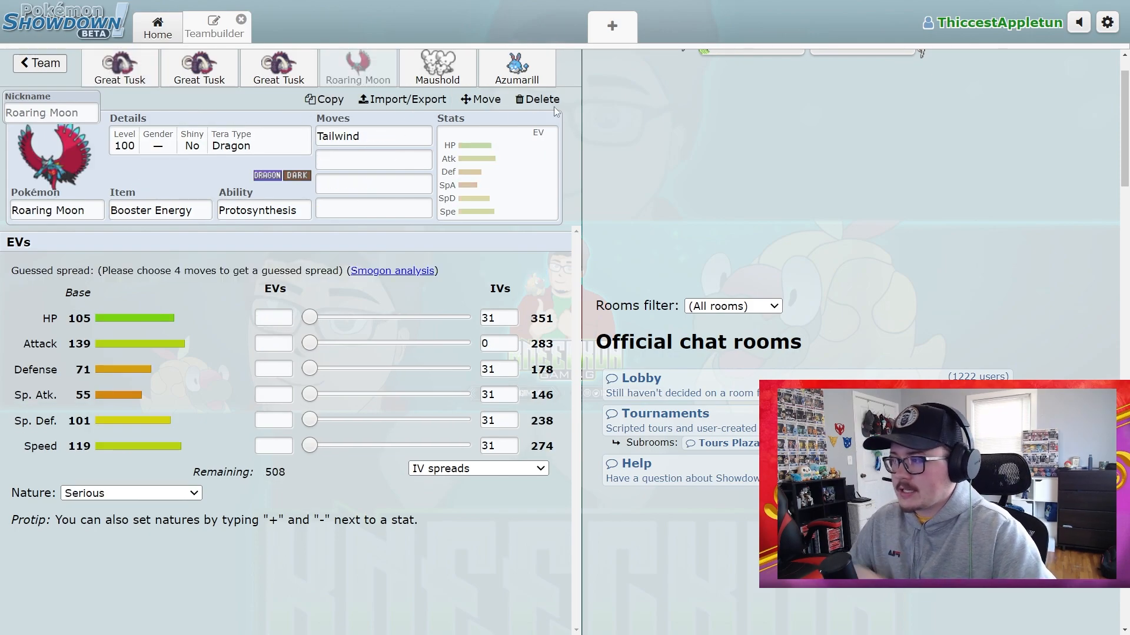
# Replace Roaring Moon with Ursaluna holding Flame Orb and knowing Facade and Earthquake.
pyautogui.click(536, 99)
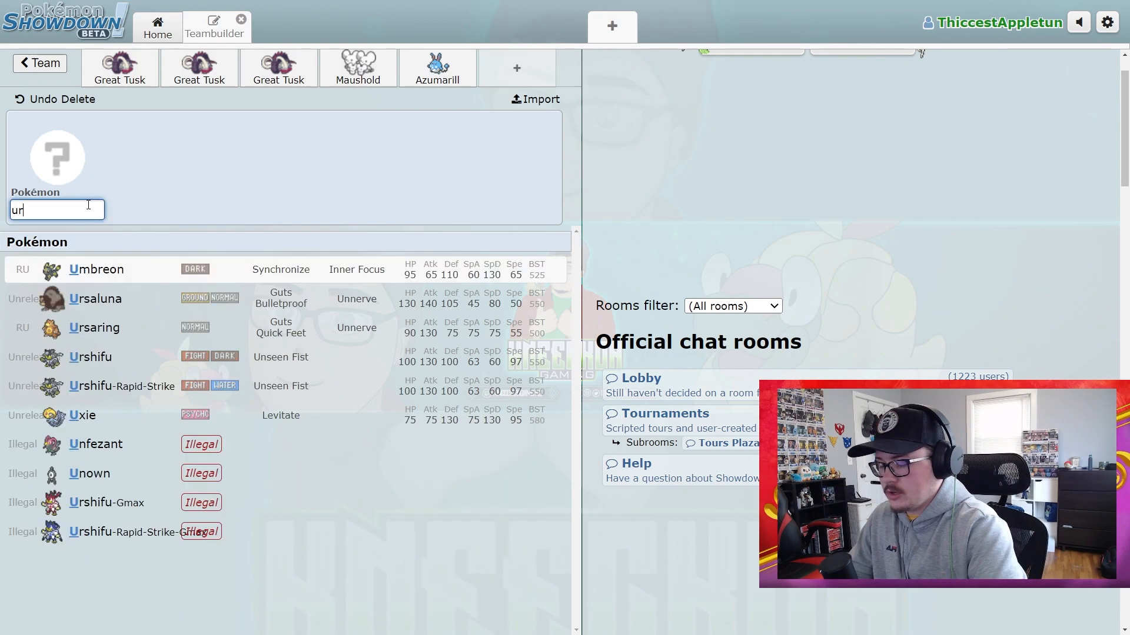
pyautogui.click(94, 298)
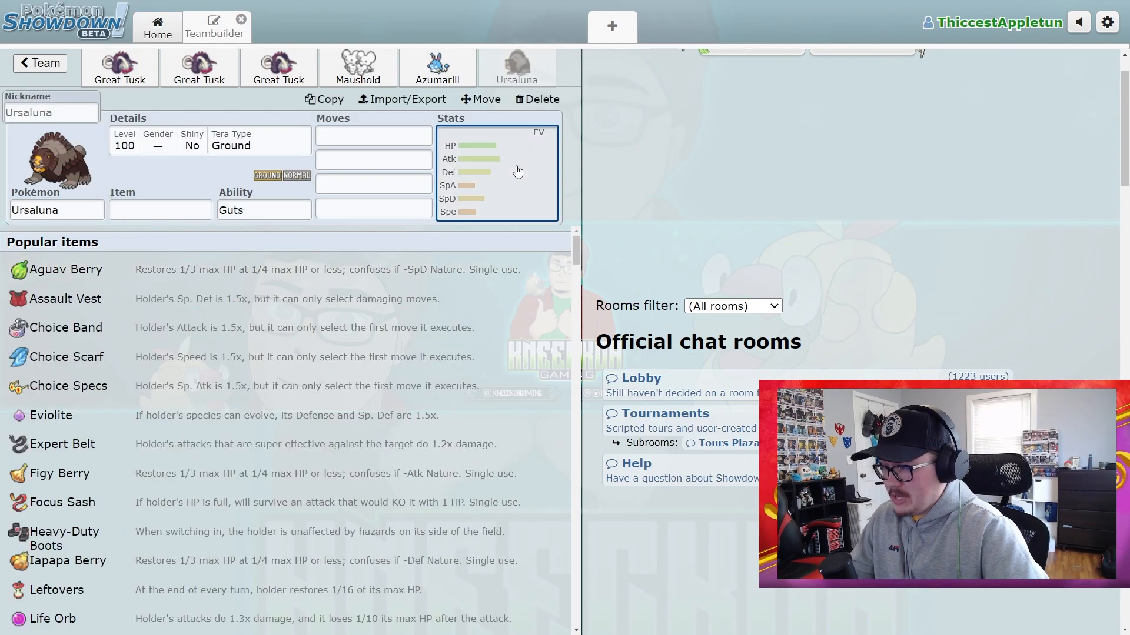
pyautogui.write('flame Orb')
pyautogui.click(373, 136)
pyautogui.write('facade')
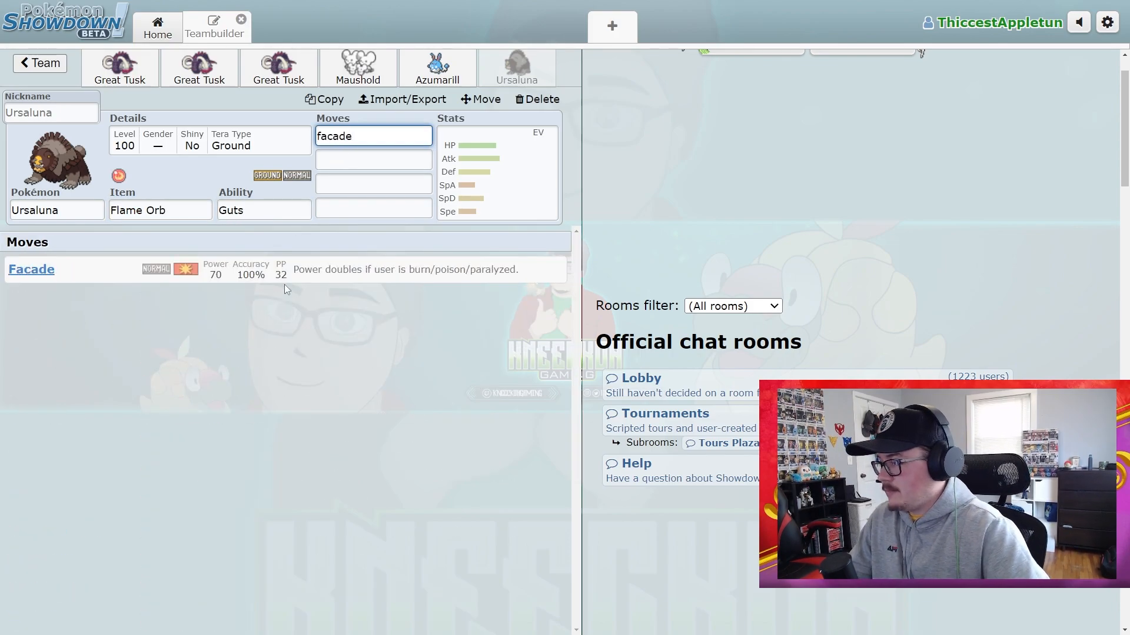
pyautogui.write('head')
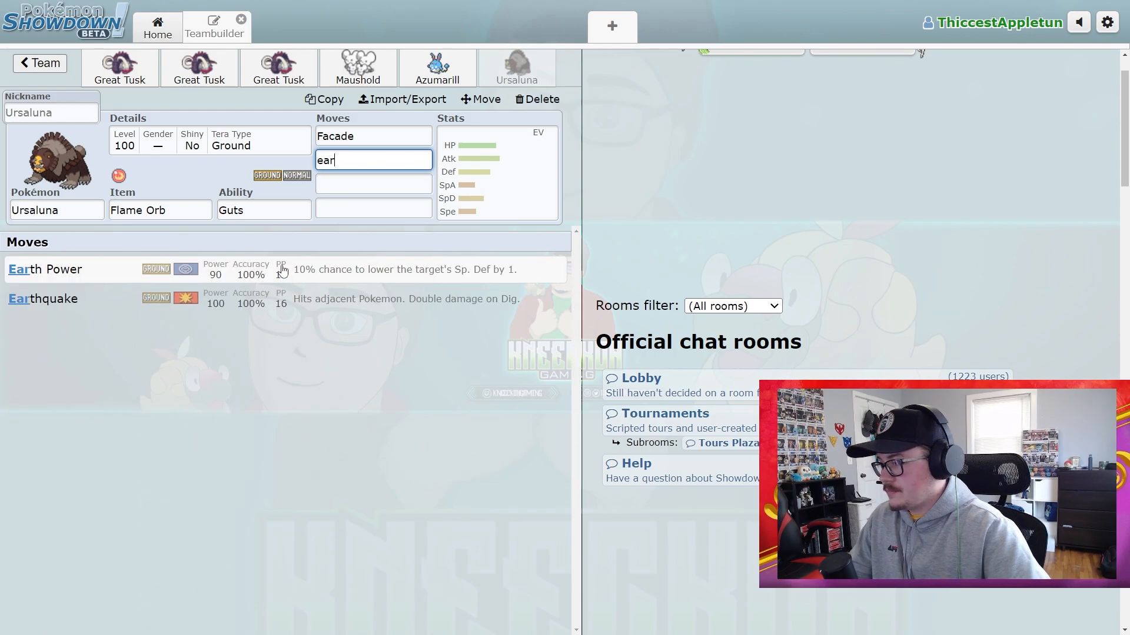
pyautogui.click(45, 298)
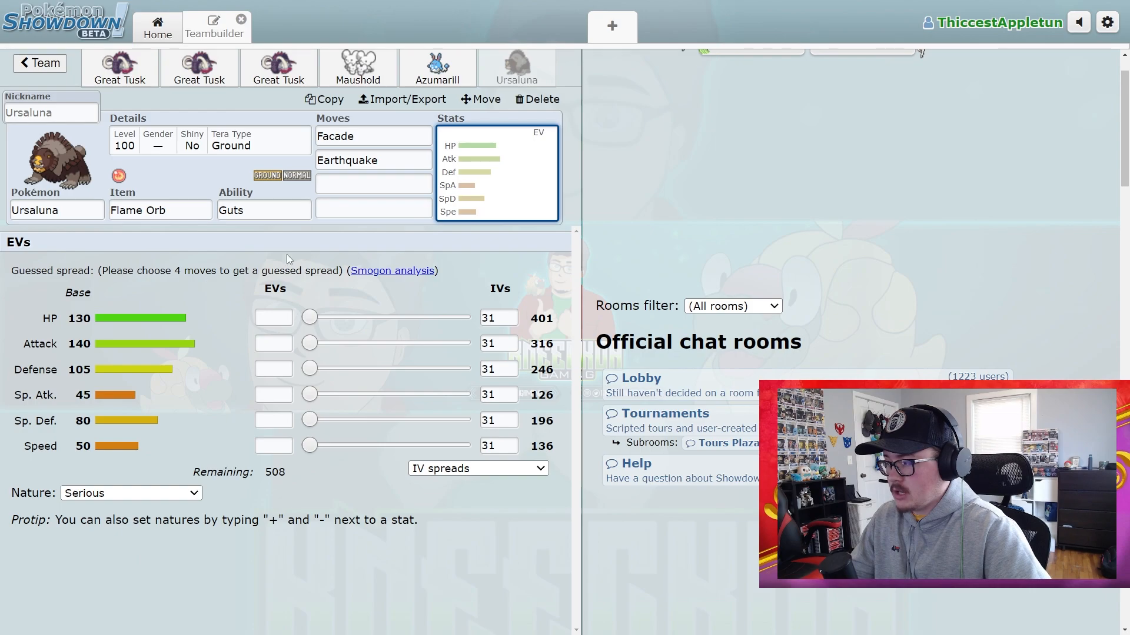
pyautogui.moveTo(72, 128)
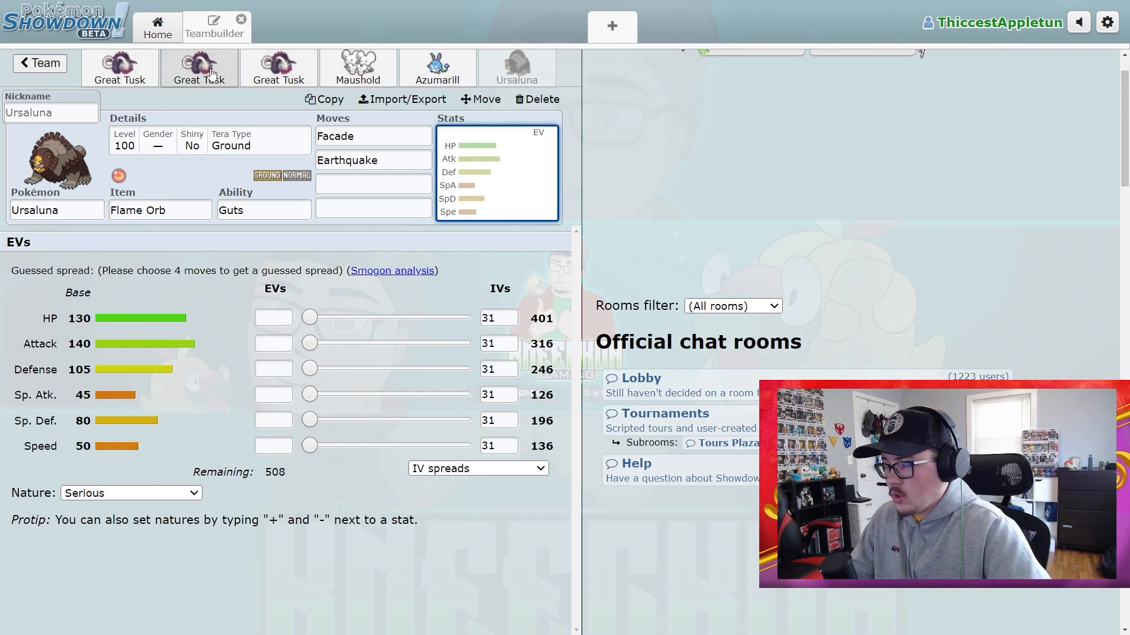
pyautogui.moveTo(306, 74)
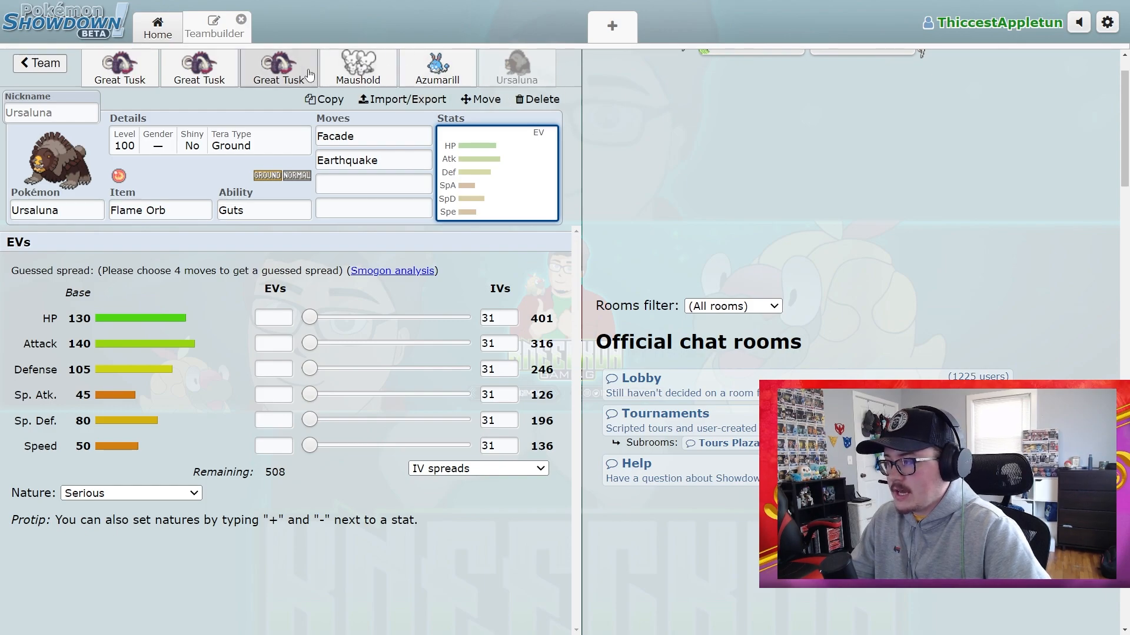
# Review the second and third Great Tusk sets, ending on Azumarill's Tera Grass set.
pyautogui.click(200, 68)
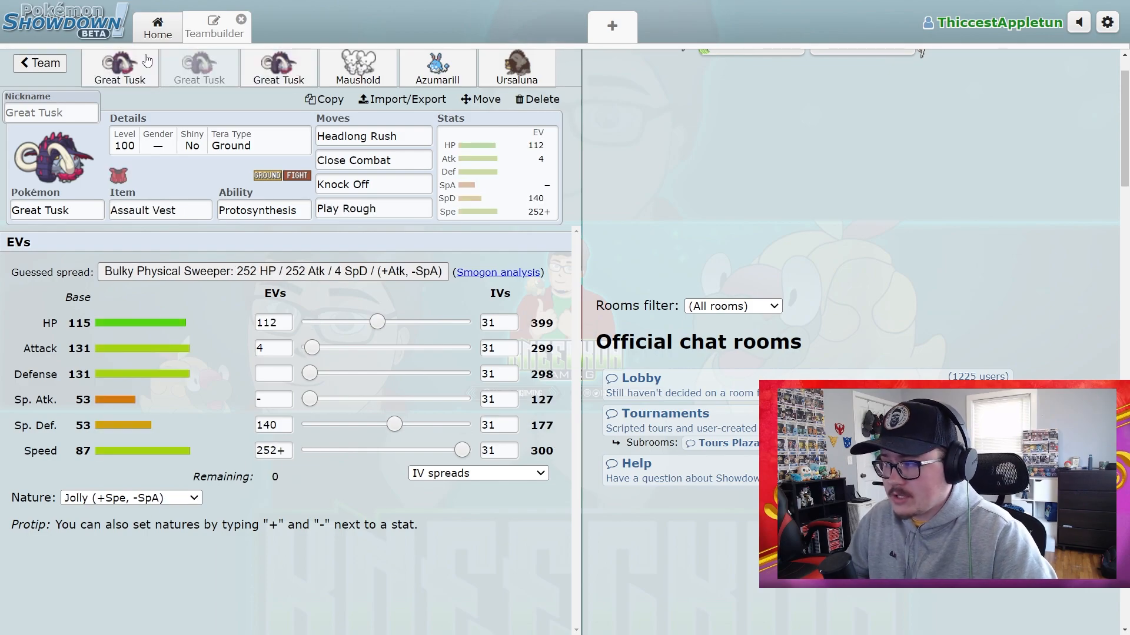
pyautogui.click(200, 68)
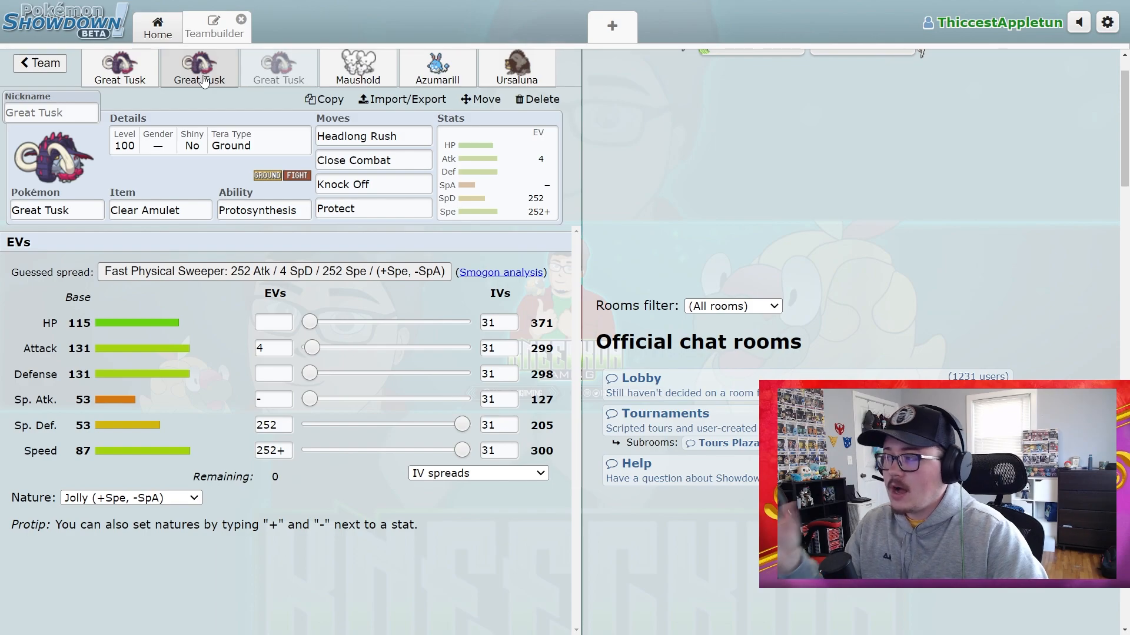
pyautogui.moveTo(358, 69)
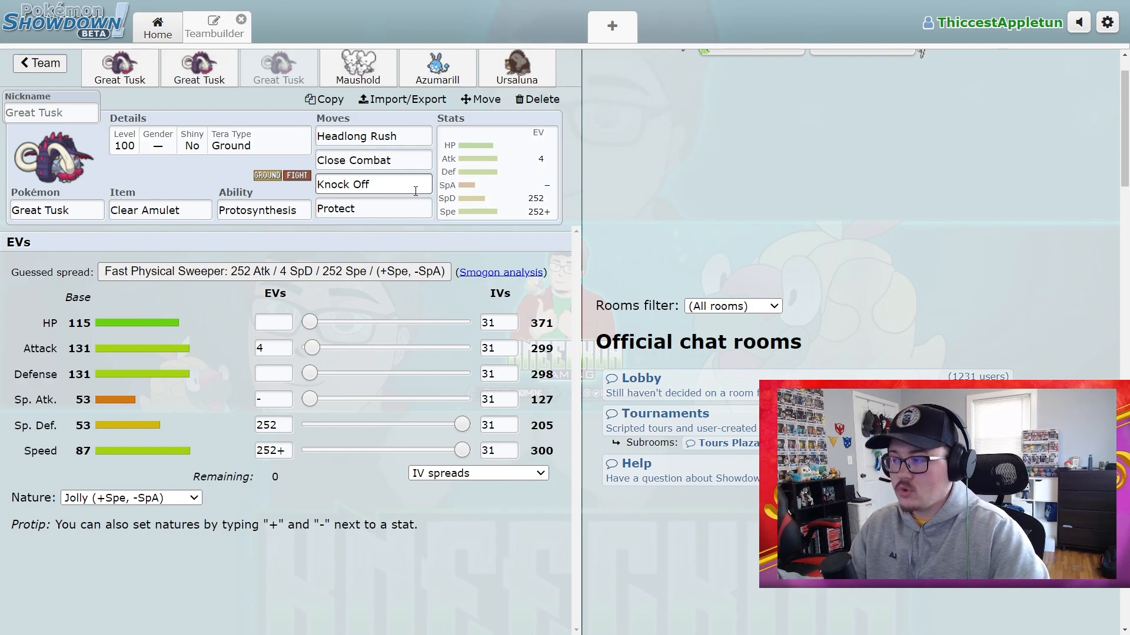
pyautogui.click(436, 68)
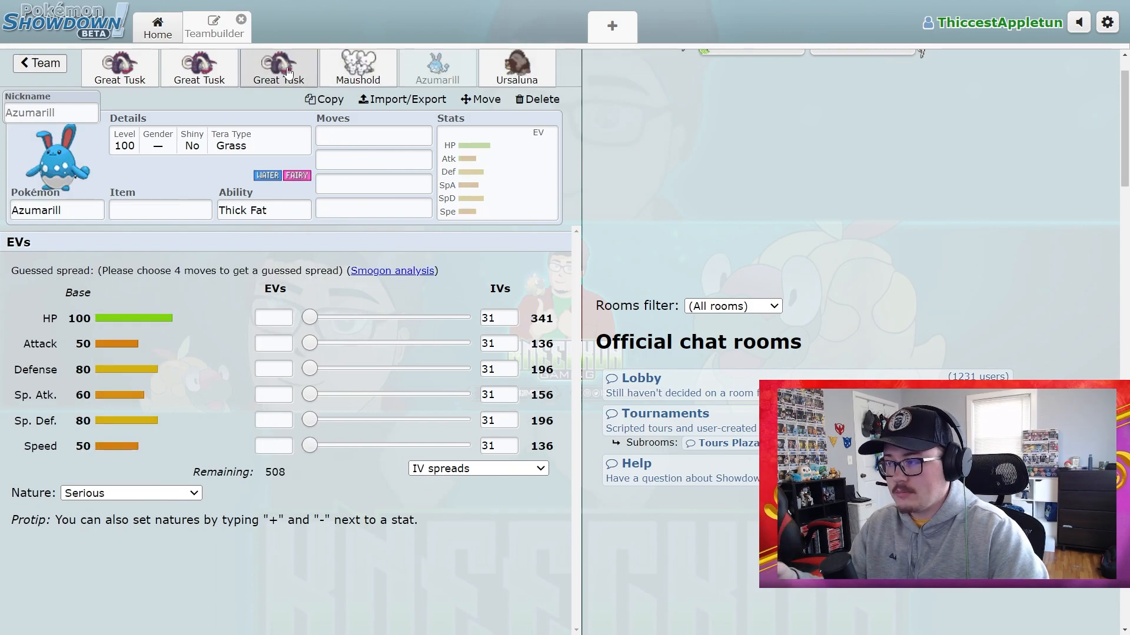